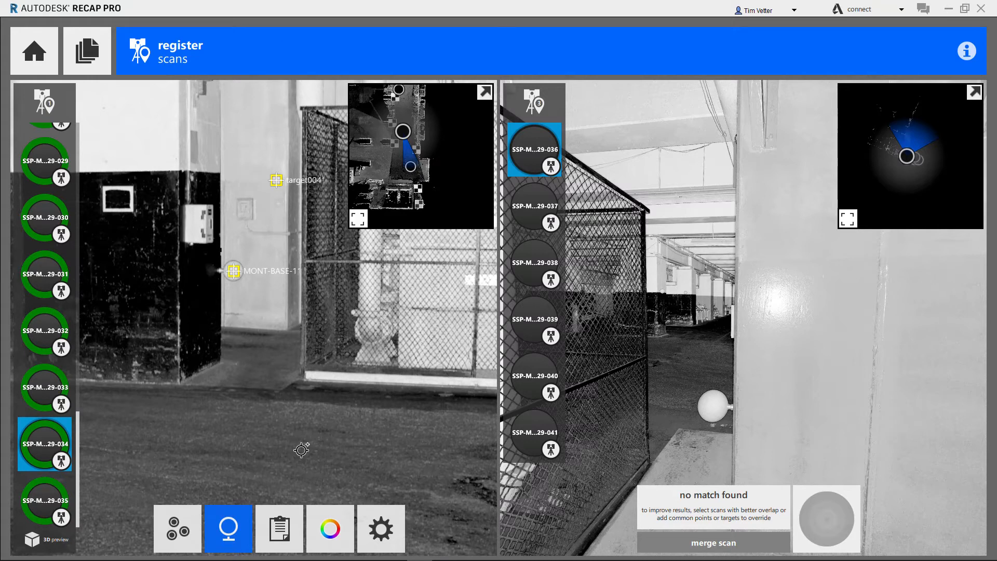
Step: Review scan 034's target data report, noting MONT-BASE-9 worst at 639.82mm RMS
left_click(279, 529)
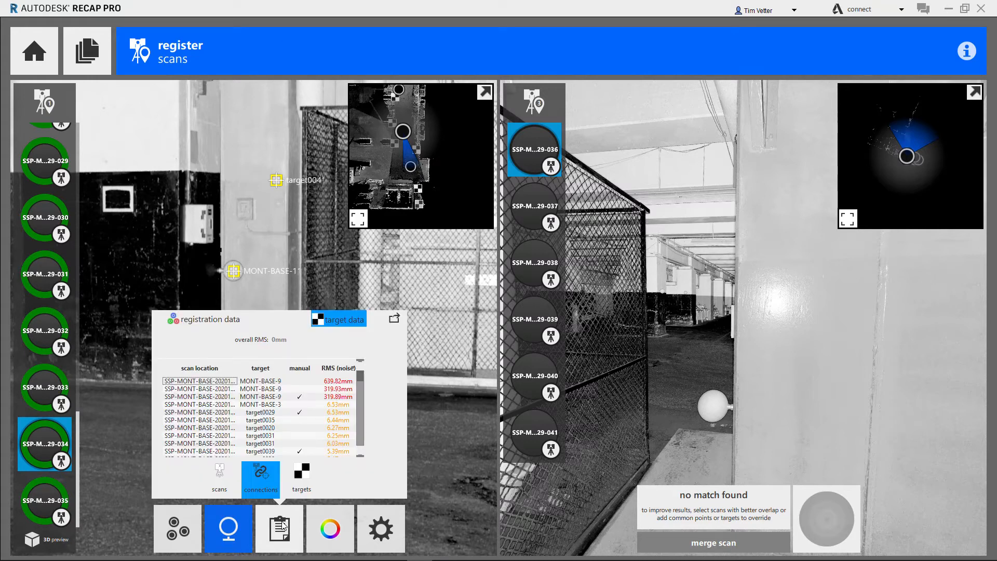
mouse_move(44, 165)
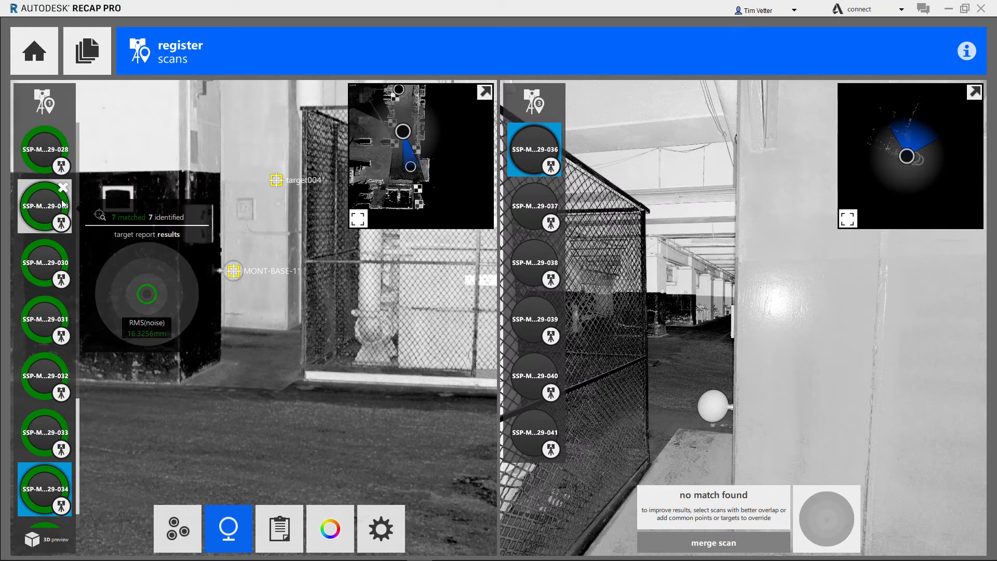
left_click(280, 528)
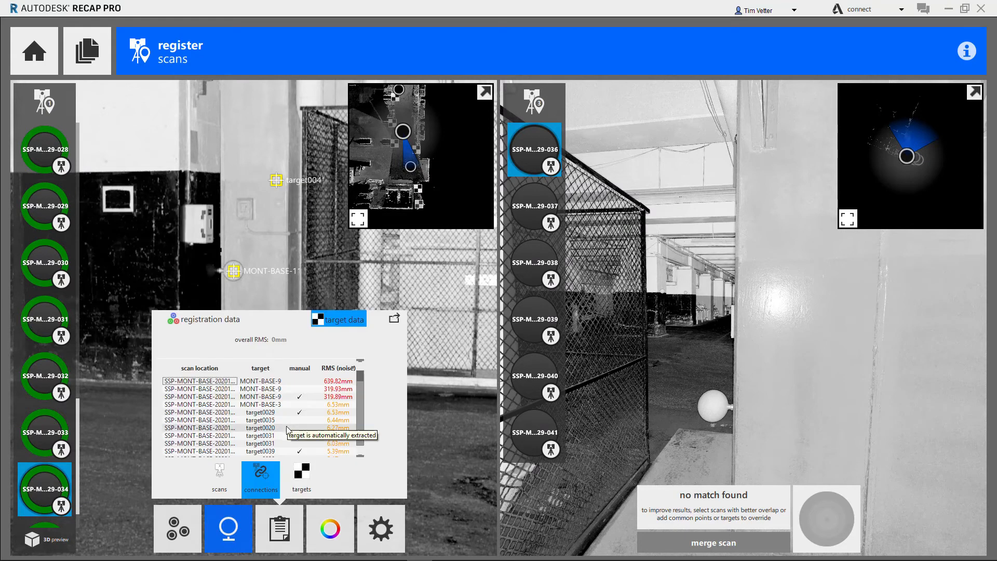
mouse_move(298, 397)
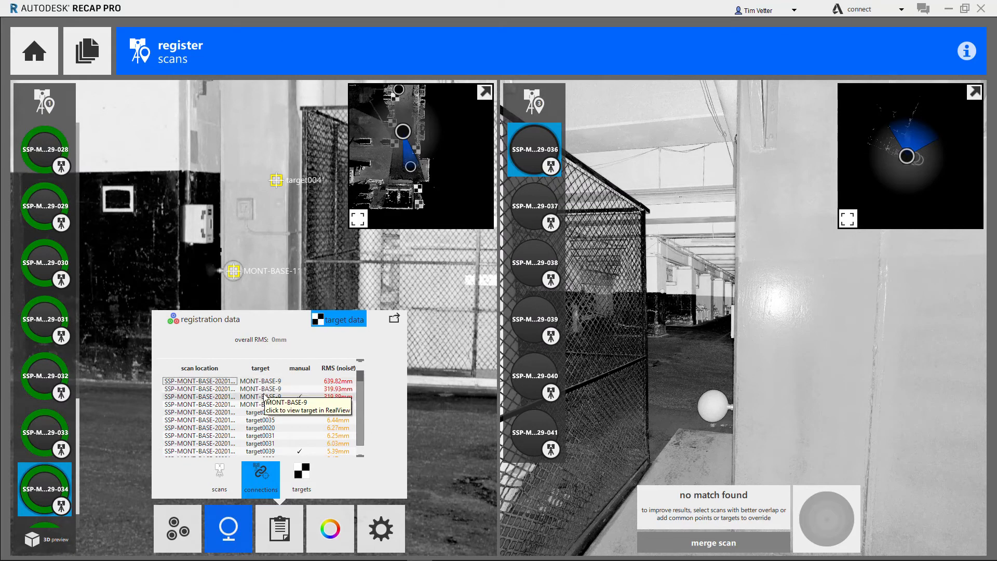
mouse_move(302, 404)
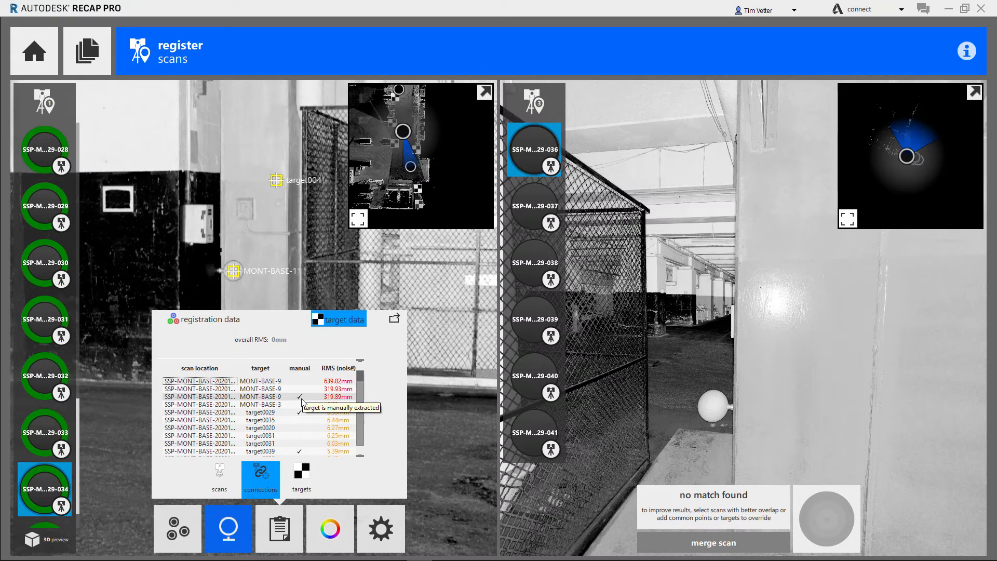
mouse_move(242, 374)
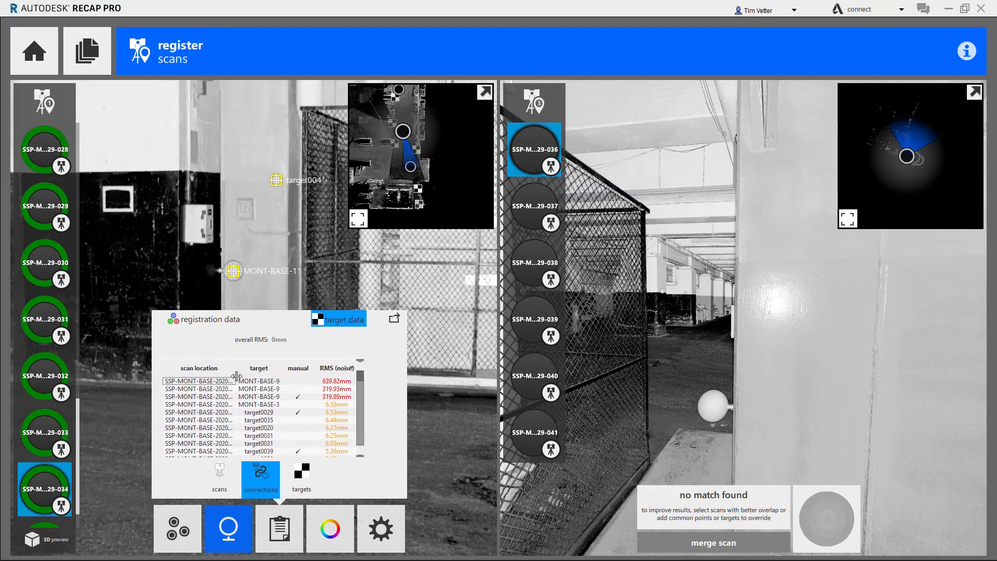
mouse_move(238, 370)
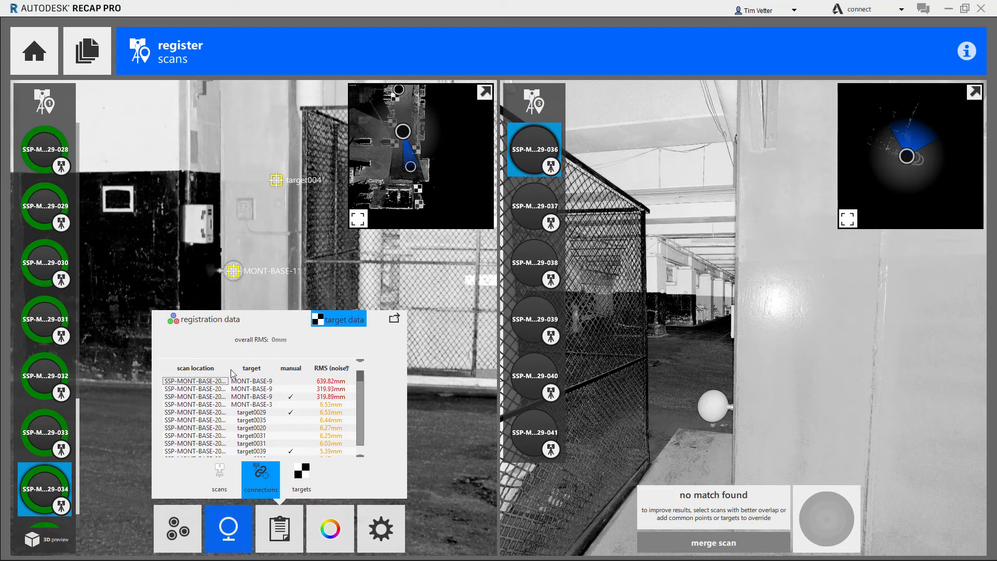
mouse_move(254, 375)
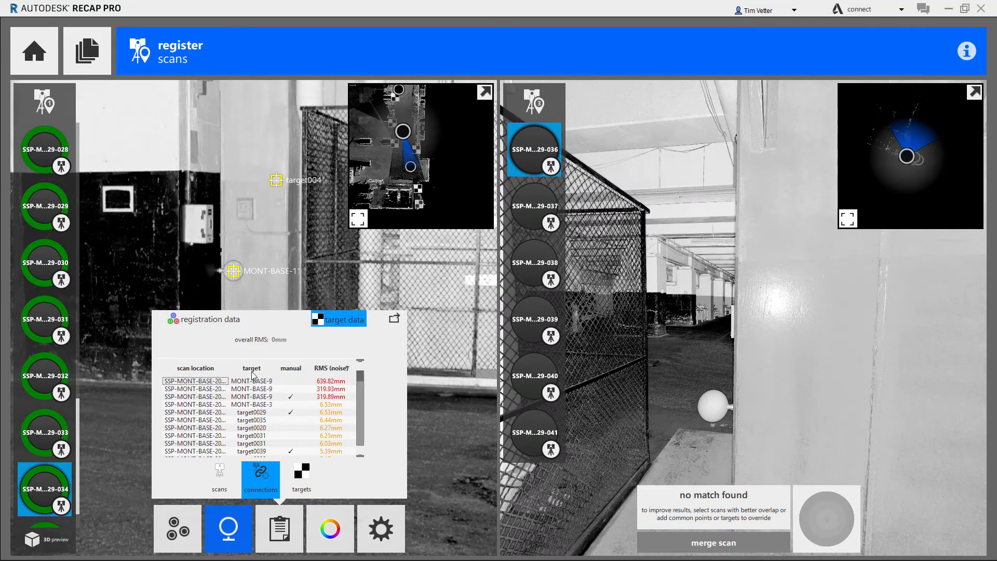
mouse_move(252, 374)
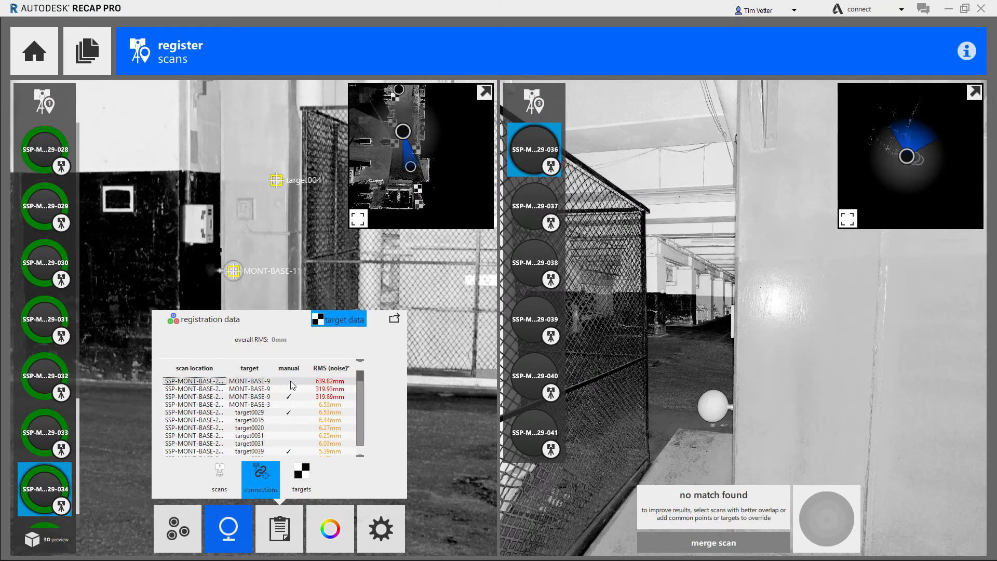
mouse_move(290, 388)
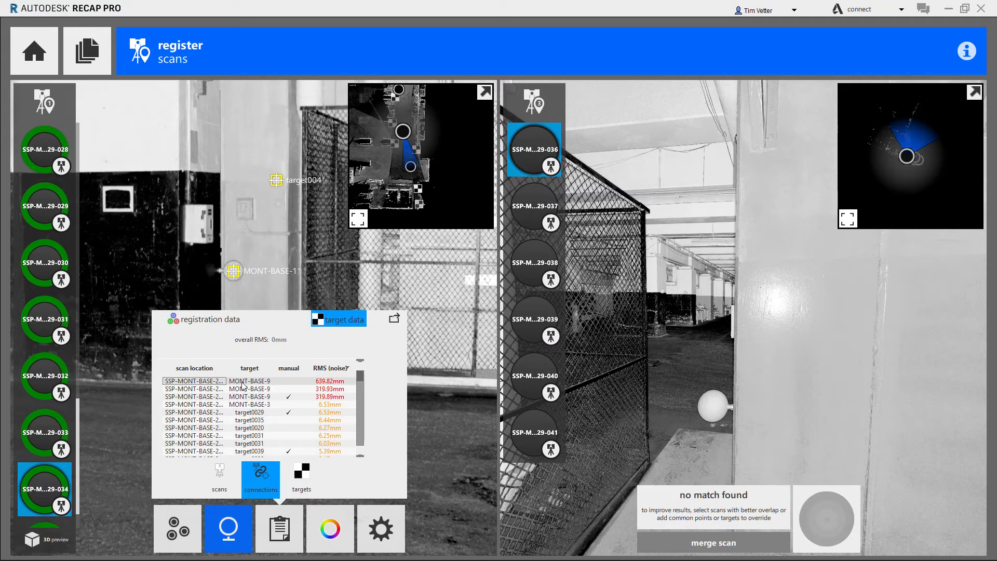
mouse_move(261, 388)
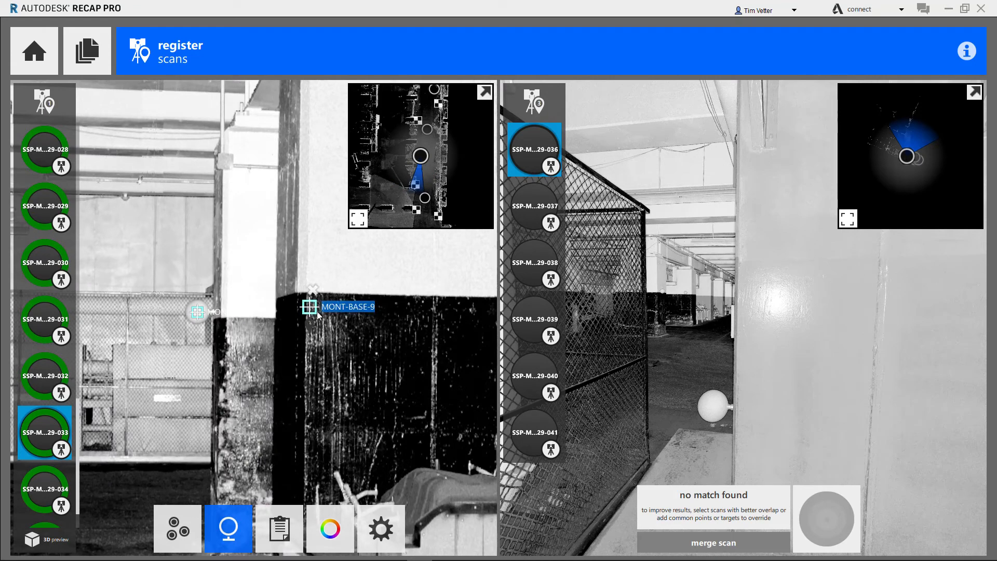
mouse_move(316, 319)
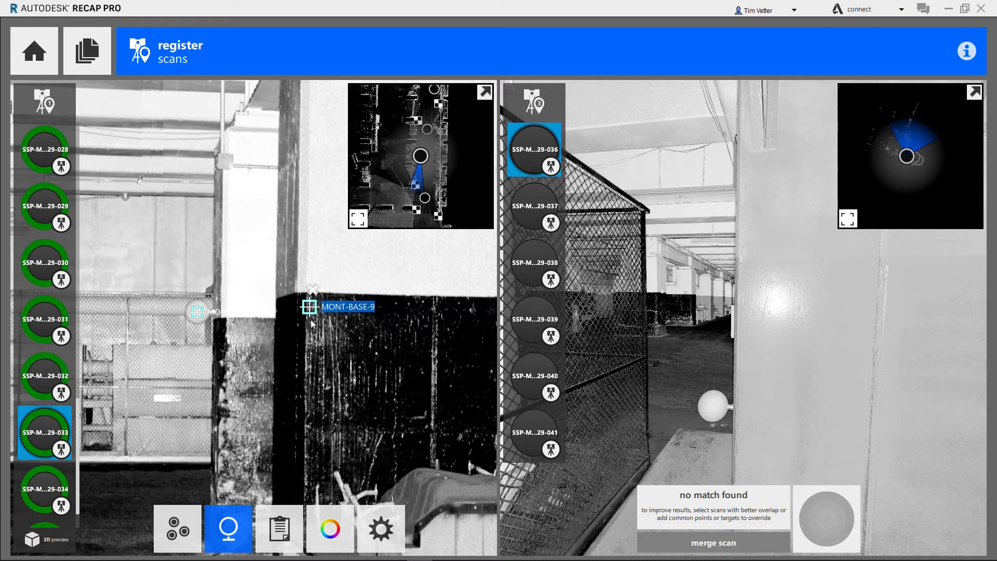
mouse_move(311, 323)
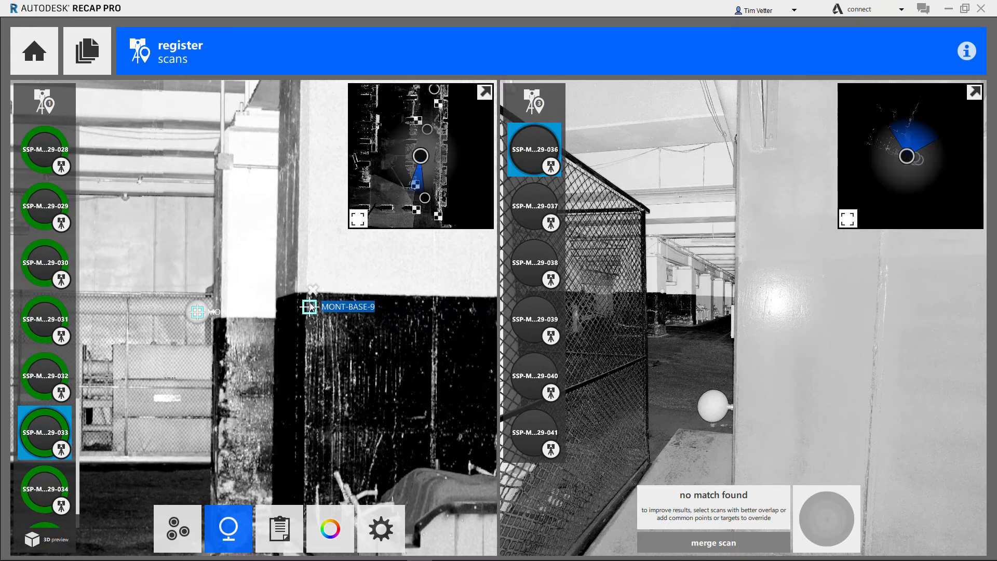
mouse_move(314, 294)
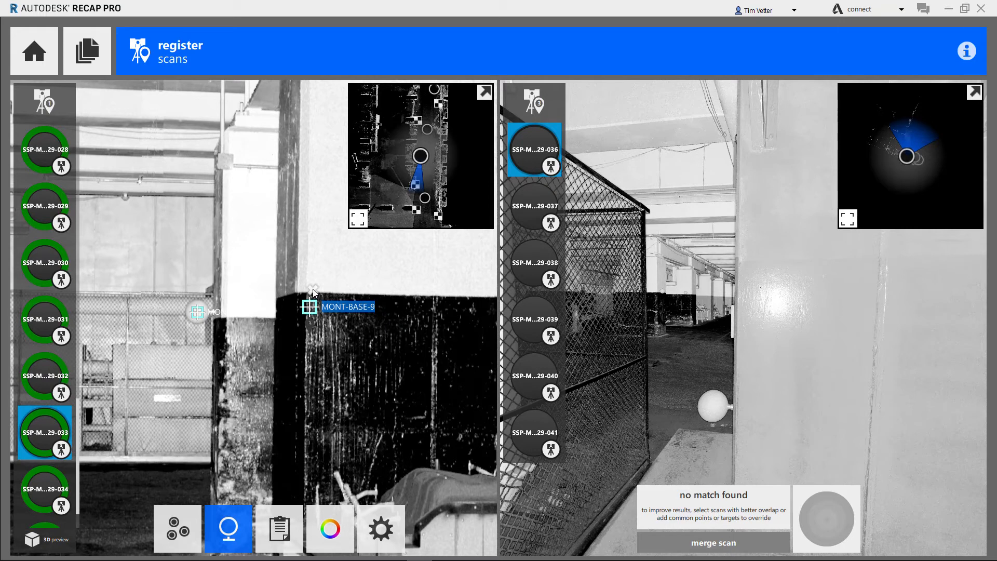
mouse_move(424, 199)
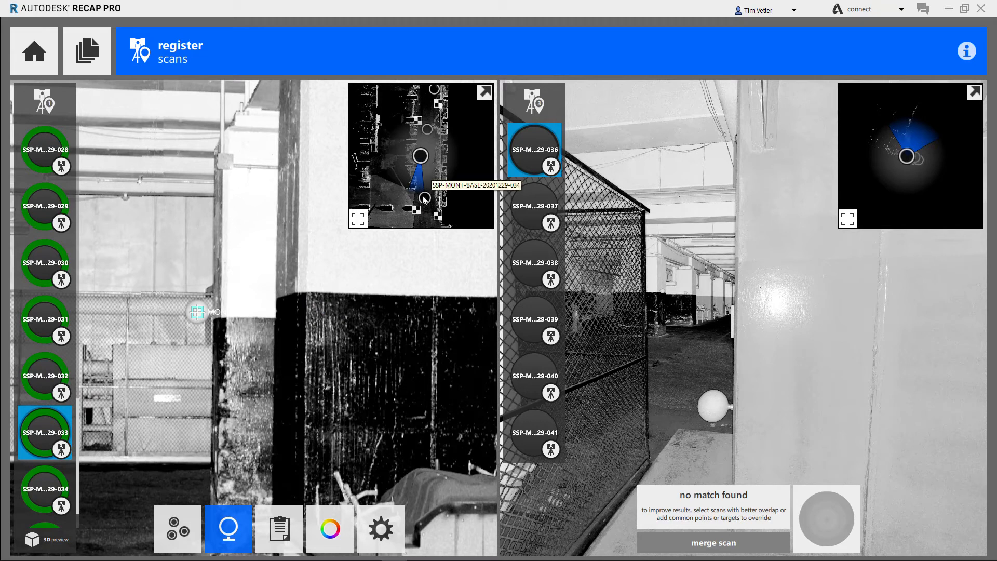
mouse_move(425, 202)
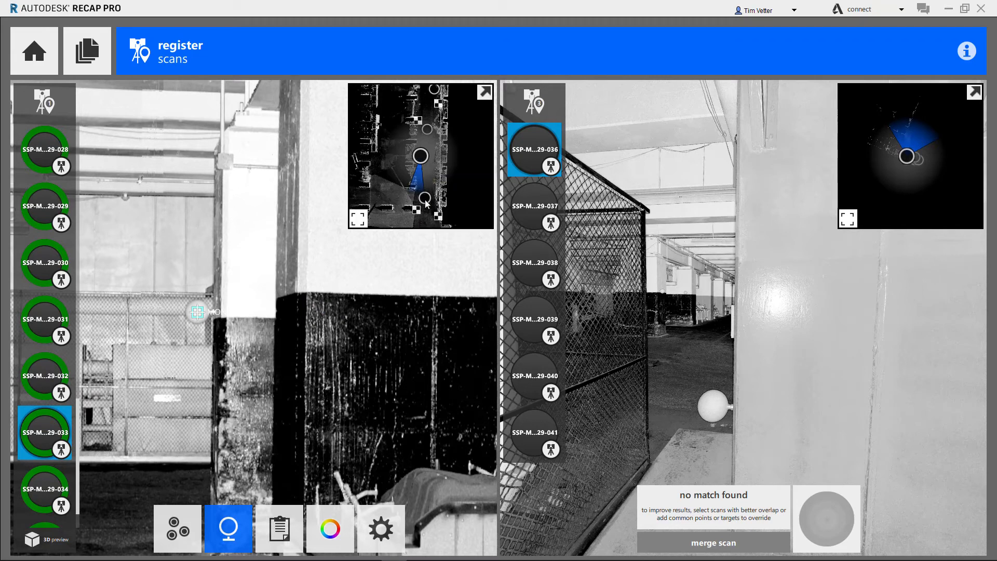
mouse_move(424, 198)
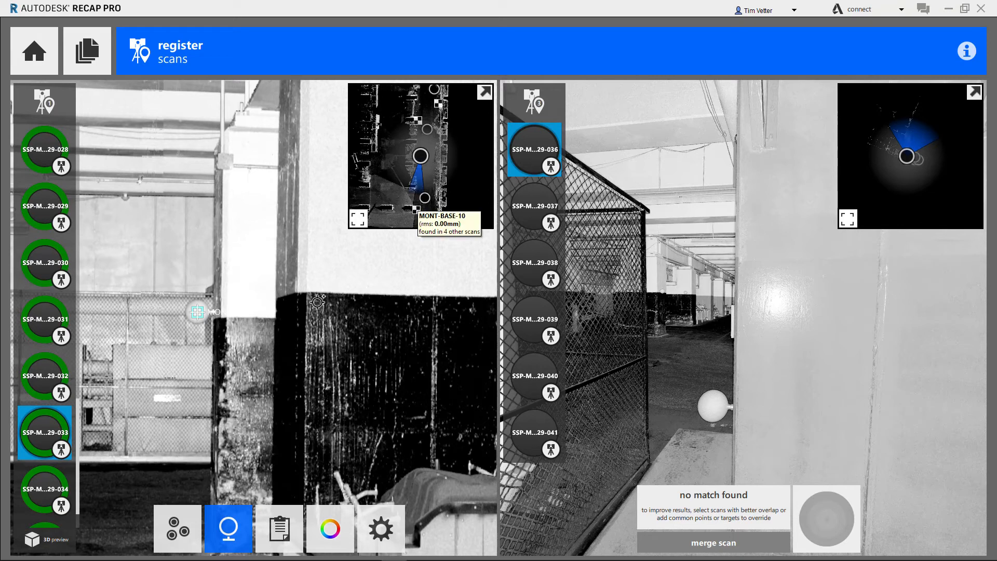
mouse_move(311, 309)
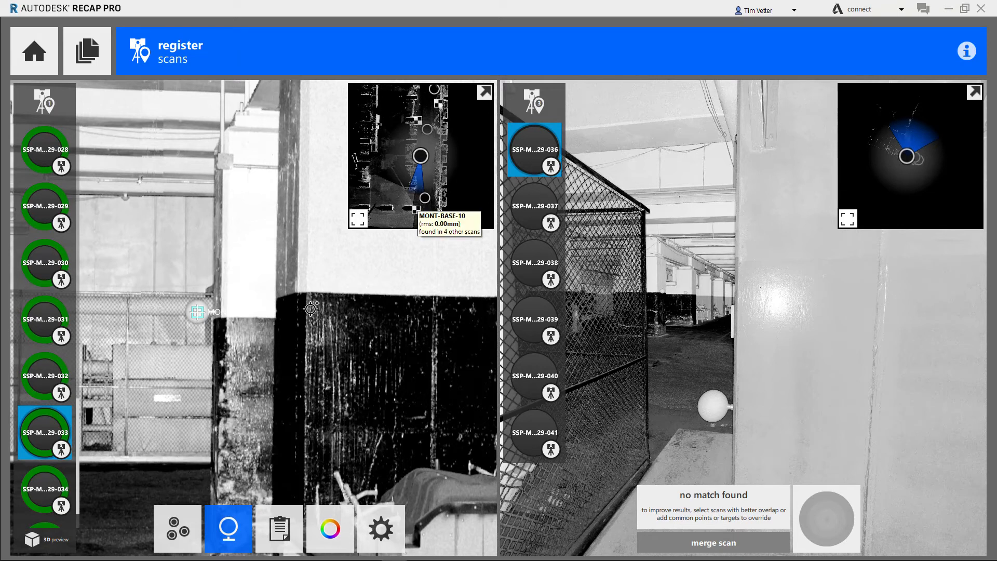
mouse_move(427, 195)
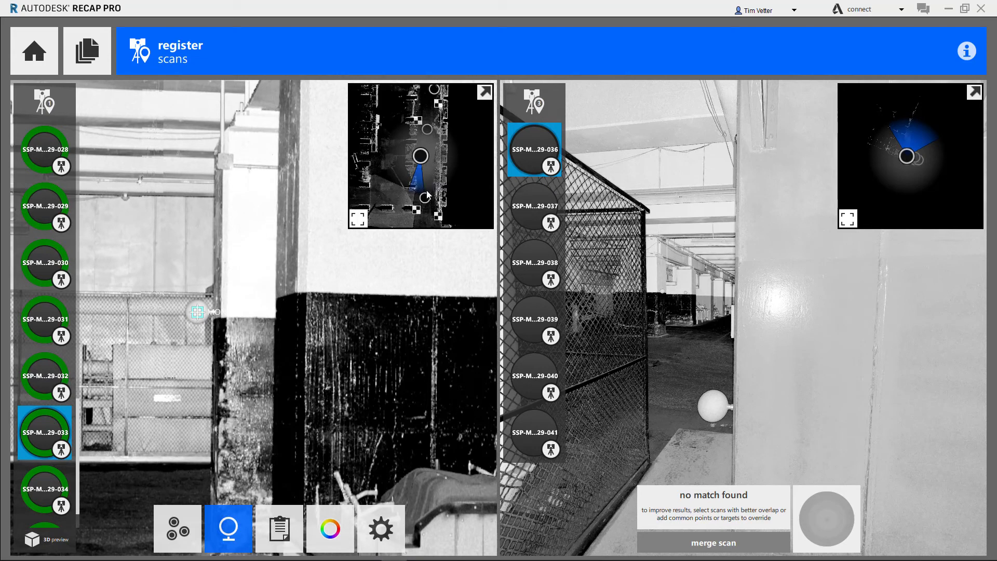
mouse_move(411, 191)
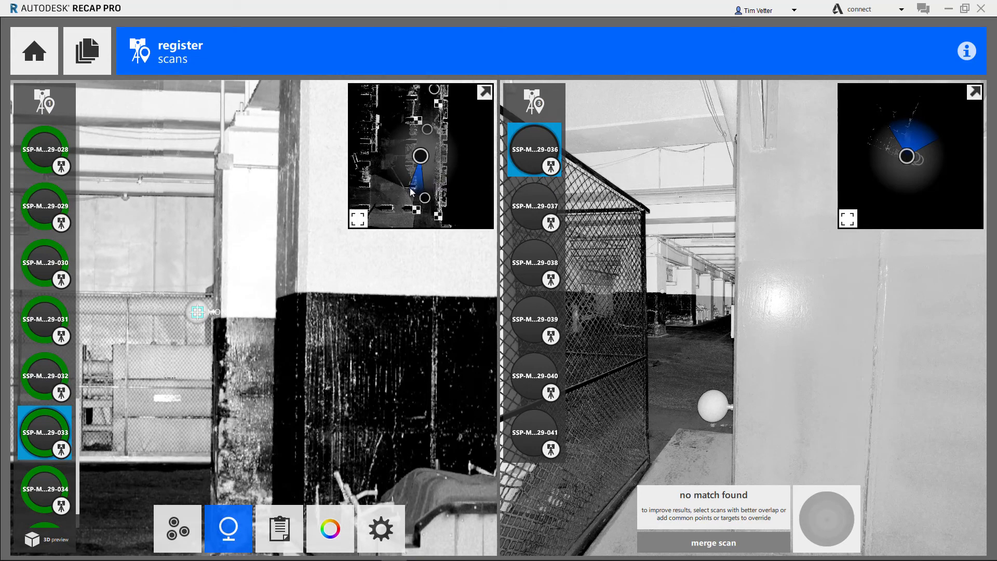
mouse_move(425, 202)
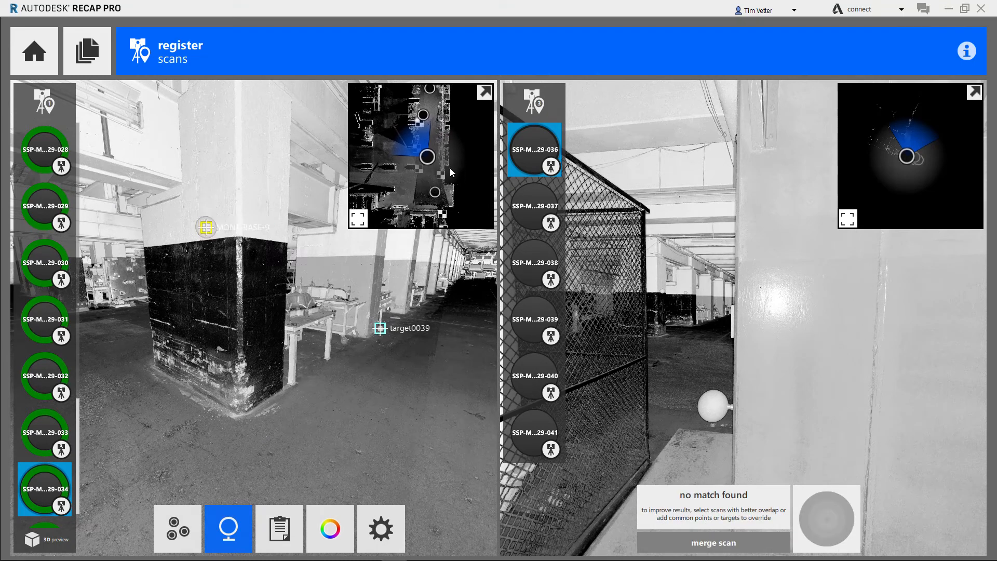
Step: Inspect the left scan's targets target0039 and the MONT-BASE markers in the registration group
left_click(712, 542)
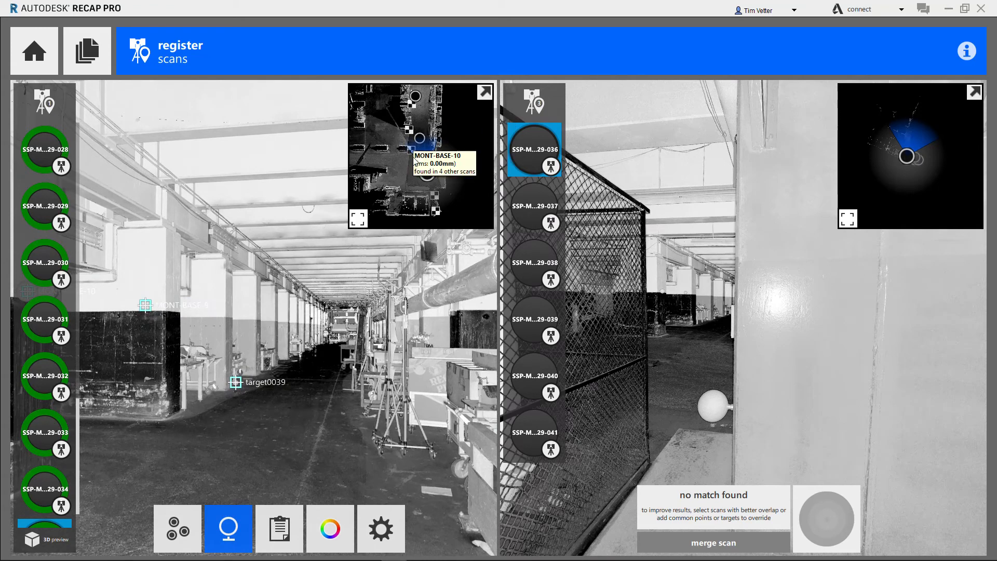
left_click(145, 309)
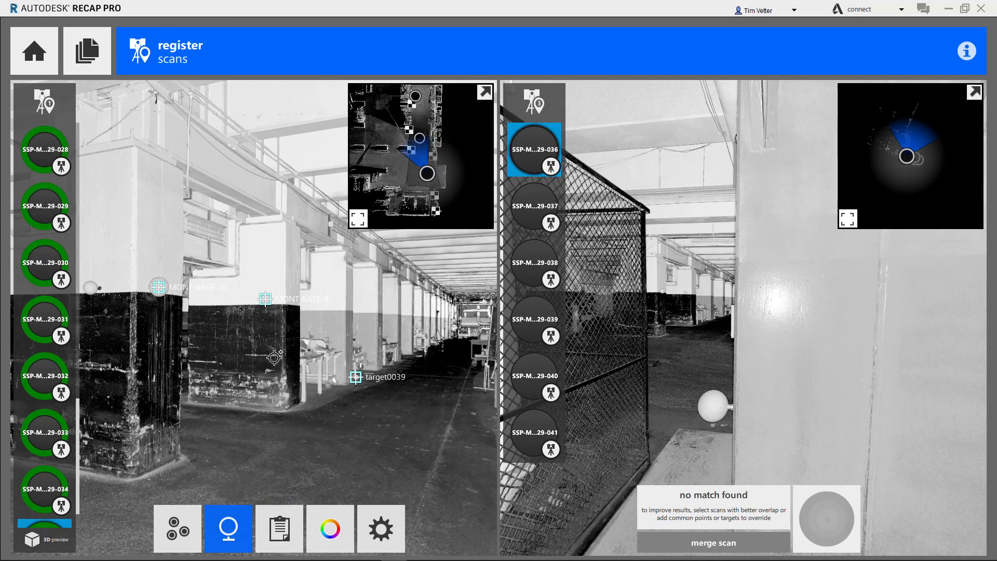
Step: Review target connections, then the per-scan overlap, balance and under-6mm figures in Registration Data
left_click(279, 528)
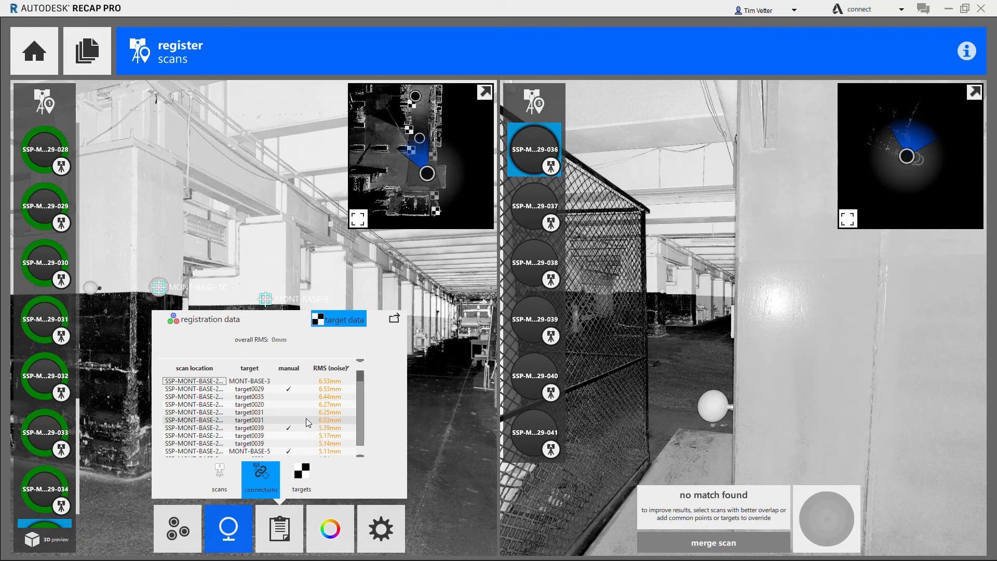
scroll("down", 3)
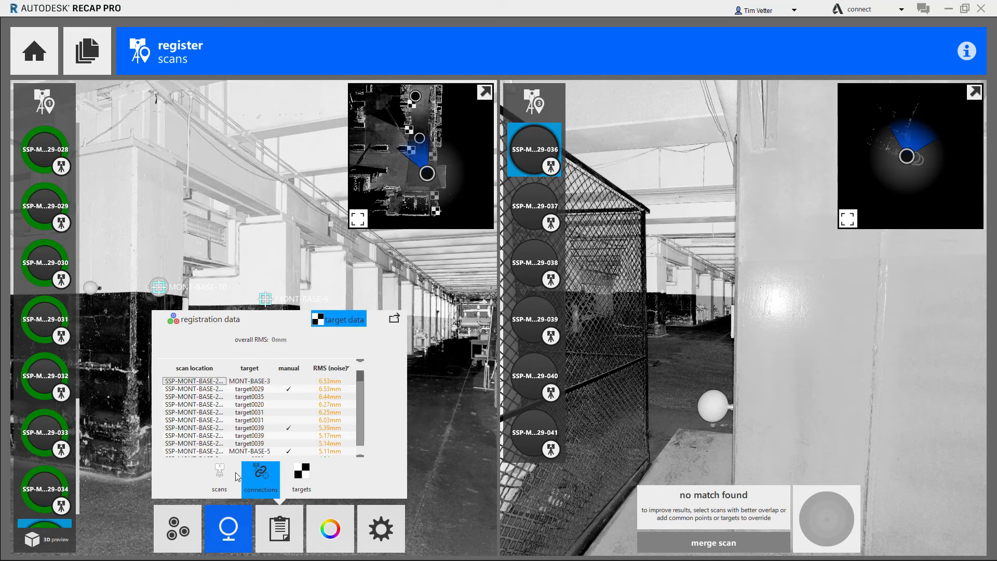
mouse_move(220, 471)
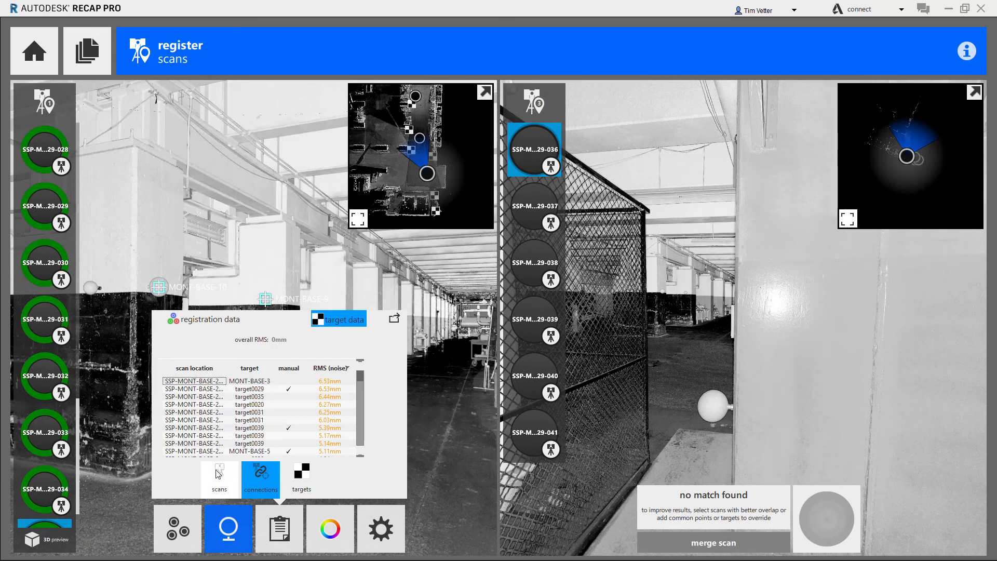
left_click(210, 319)
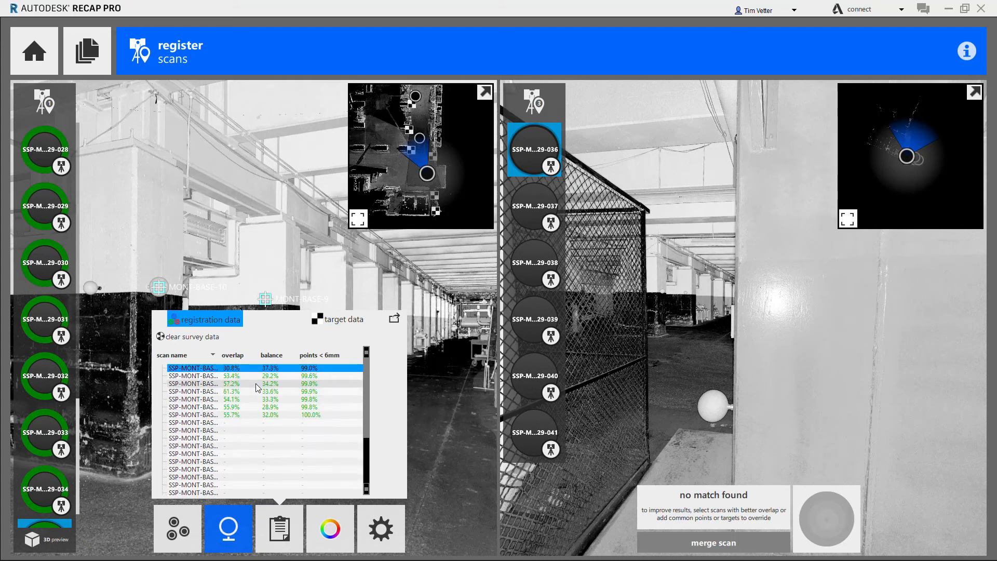
mouse_move(266, 441)
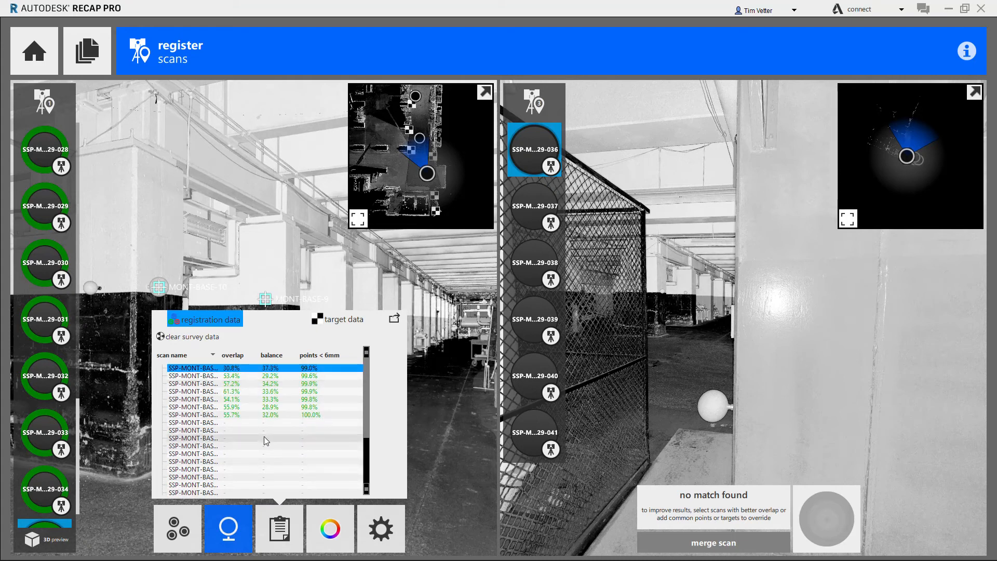
mouse_move(265, 442)
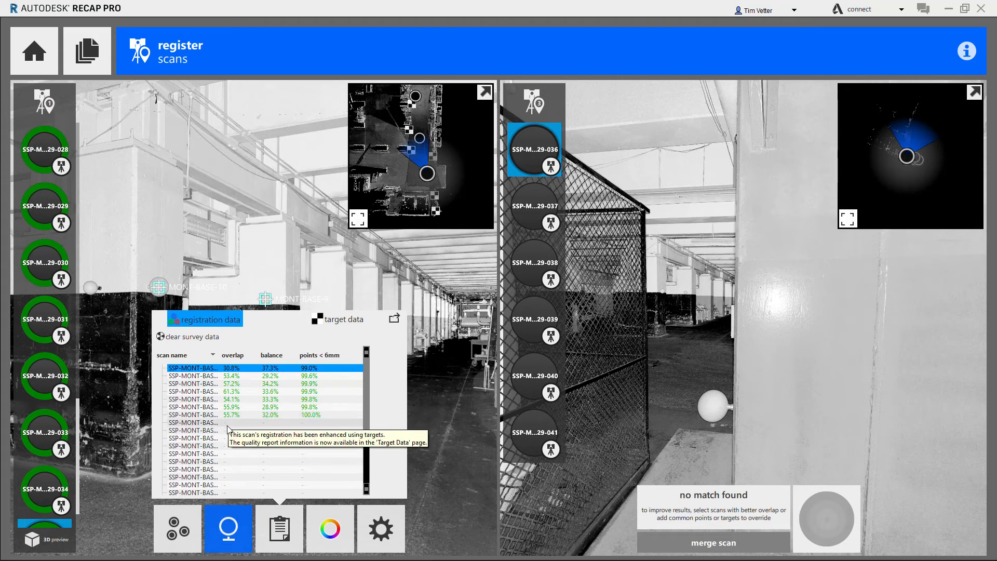
mouse_move(232, 466)
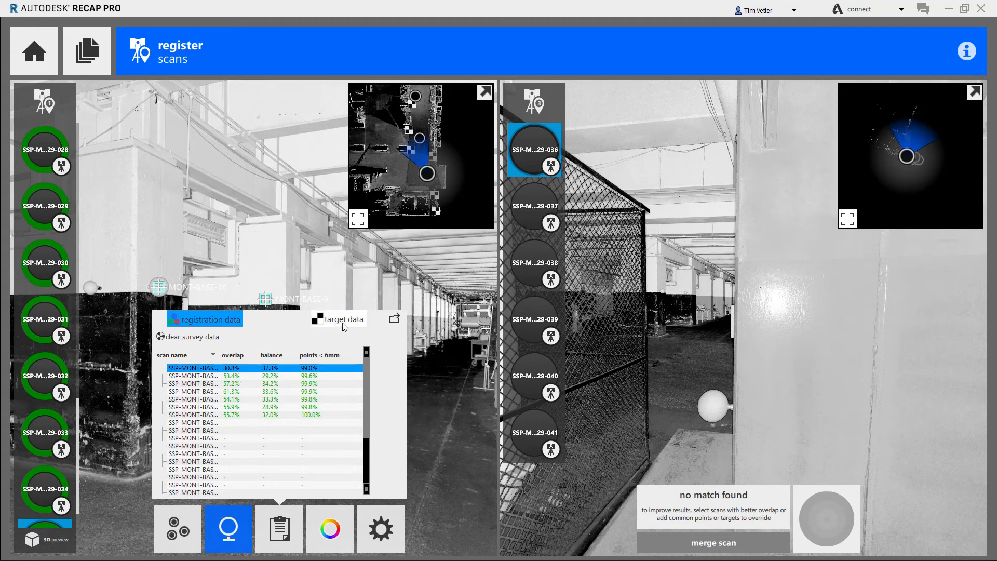
Step: Enhance the registration group with its matched targets, reaching a target RMS of 1.55179mm
left_click(339, 319)
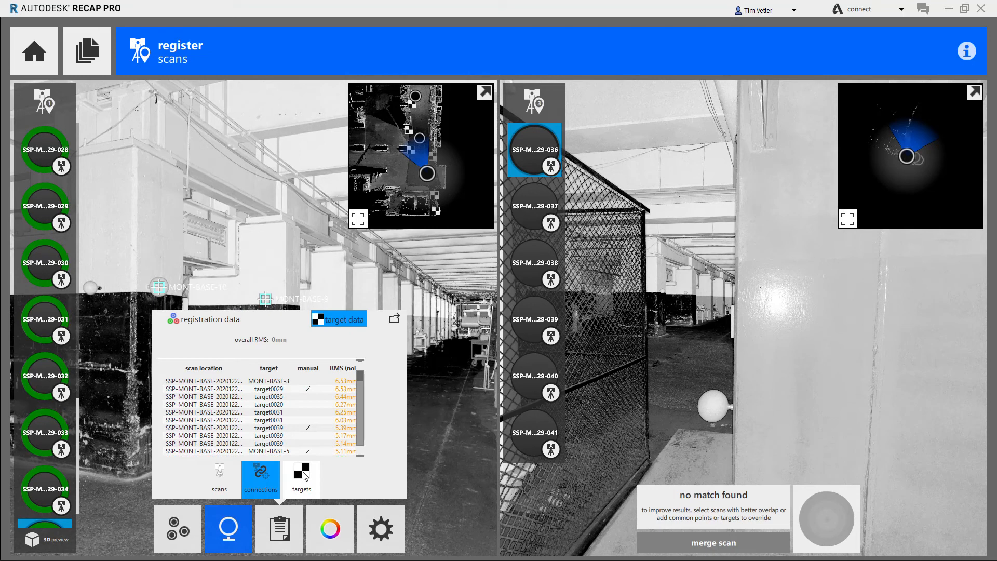
mouse_move(290, 412)
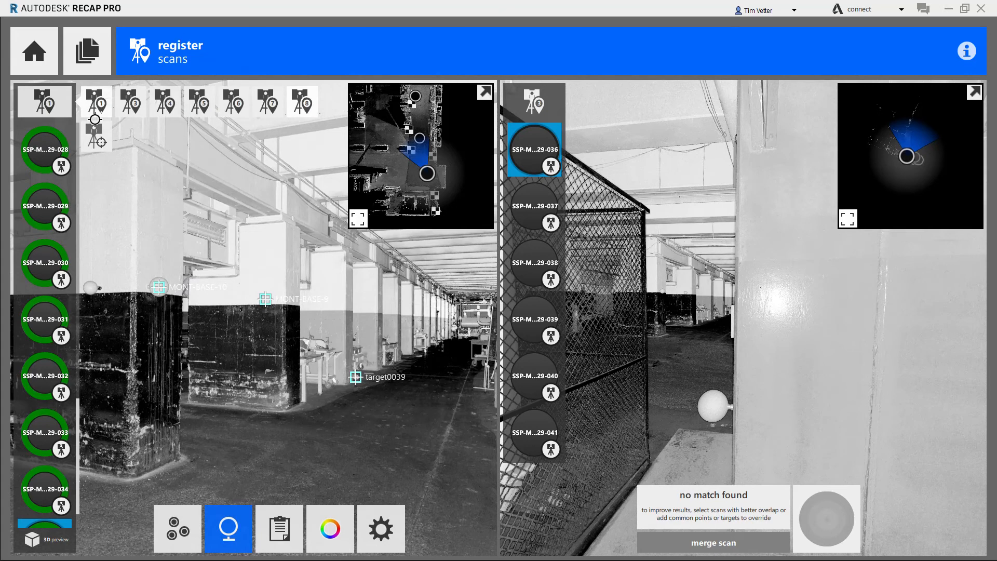
left_click(713, 543)
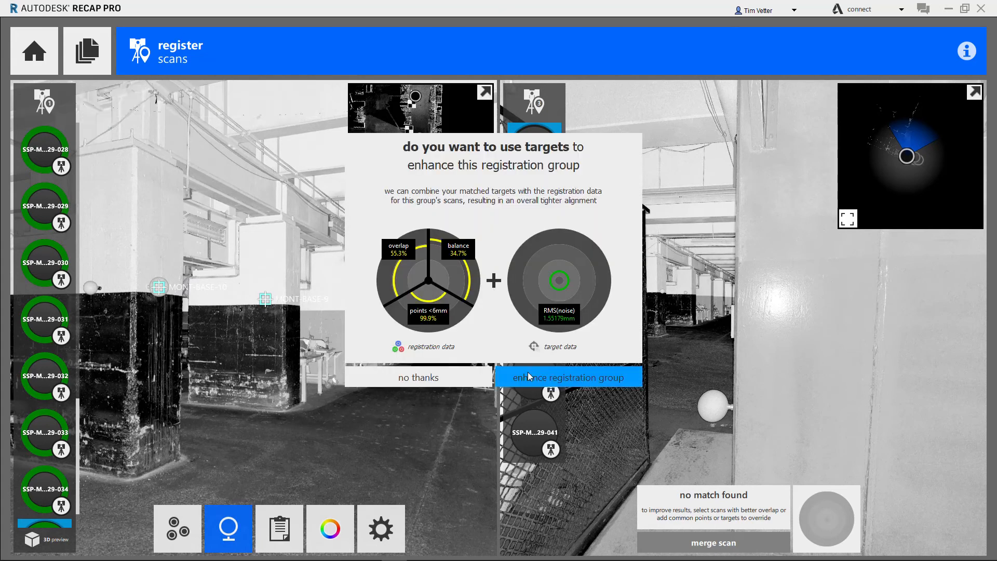
left_click(568, 377)
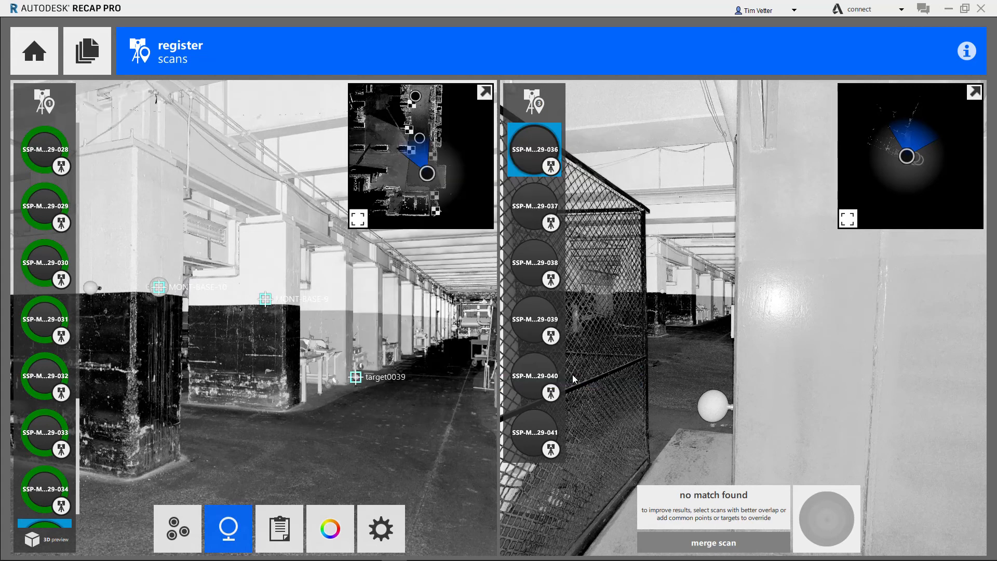
left_click(713, 543)
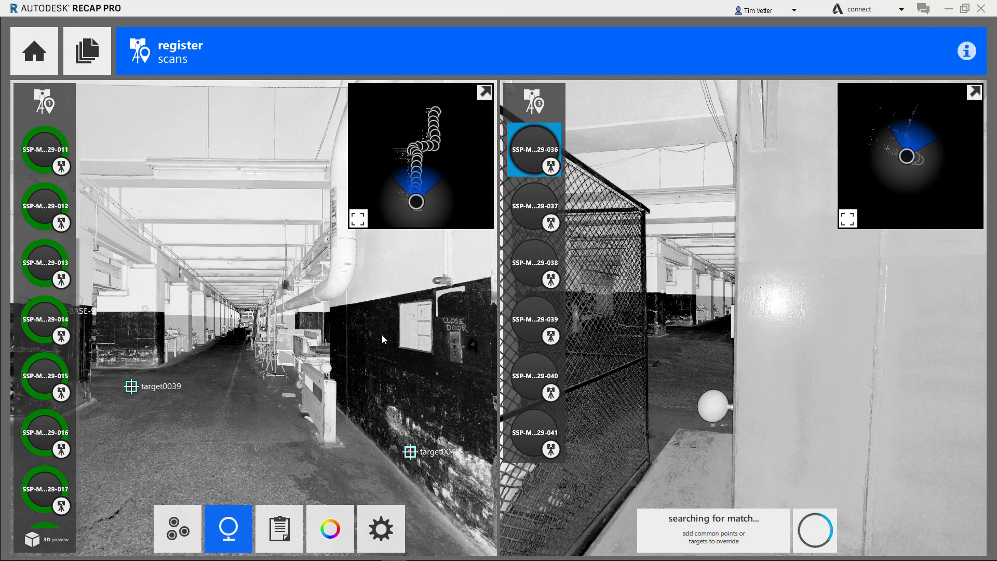
Step: Check overall RMS 1.55179mm and identify MONT-BASE-5 as the worst-fitting target in the connections list
left_click(278, 529)
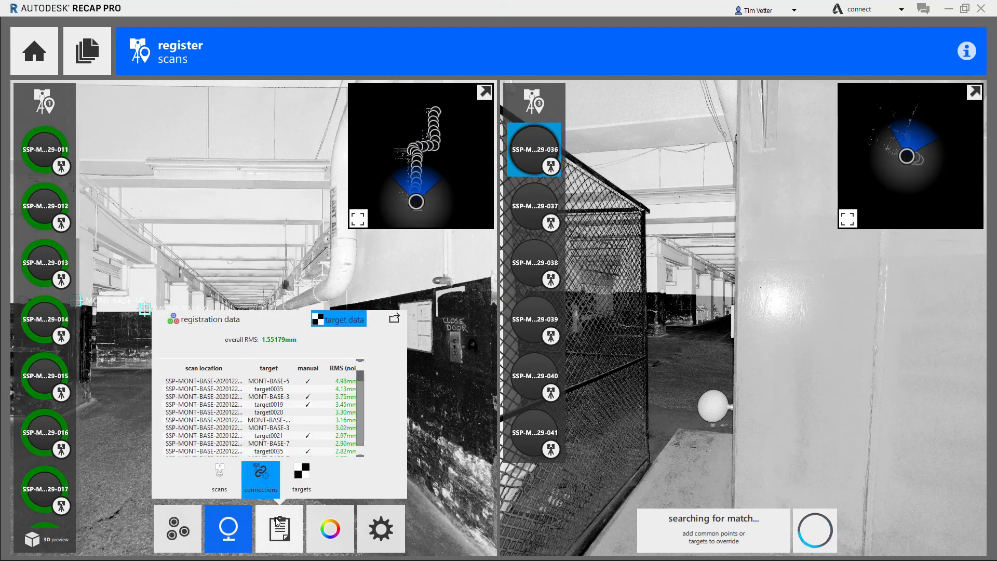
mouse_move(288, 412)
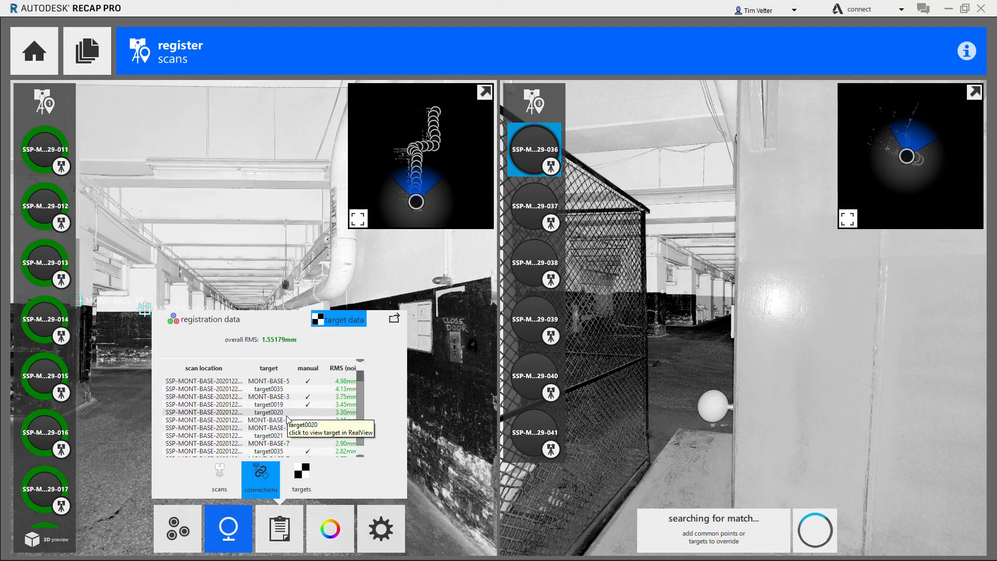
mouse_move(288, 391)
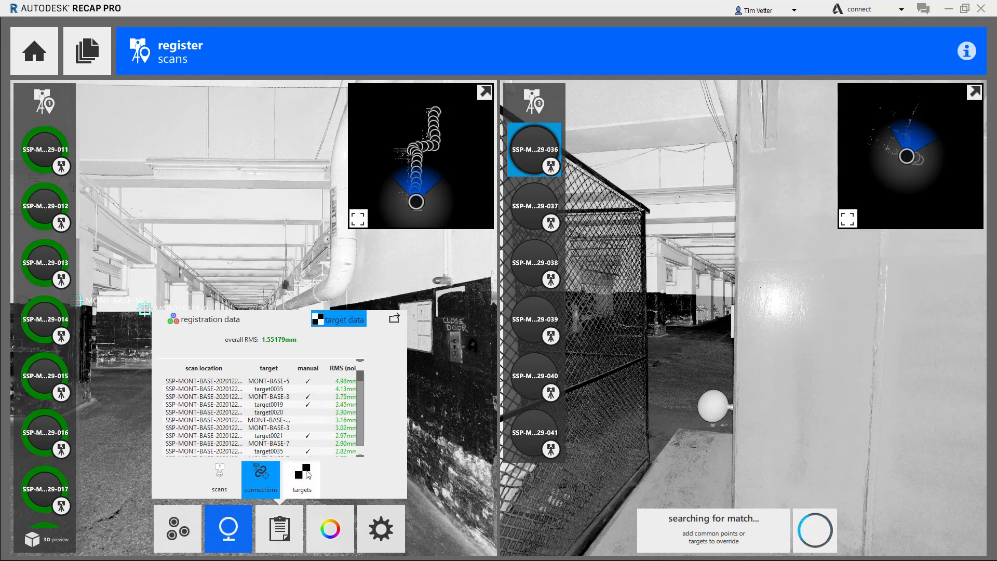
left_click(302, 478)
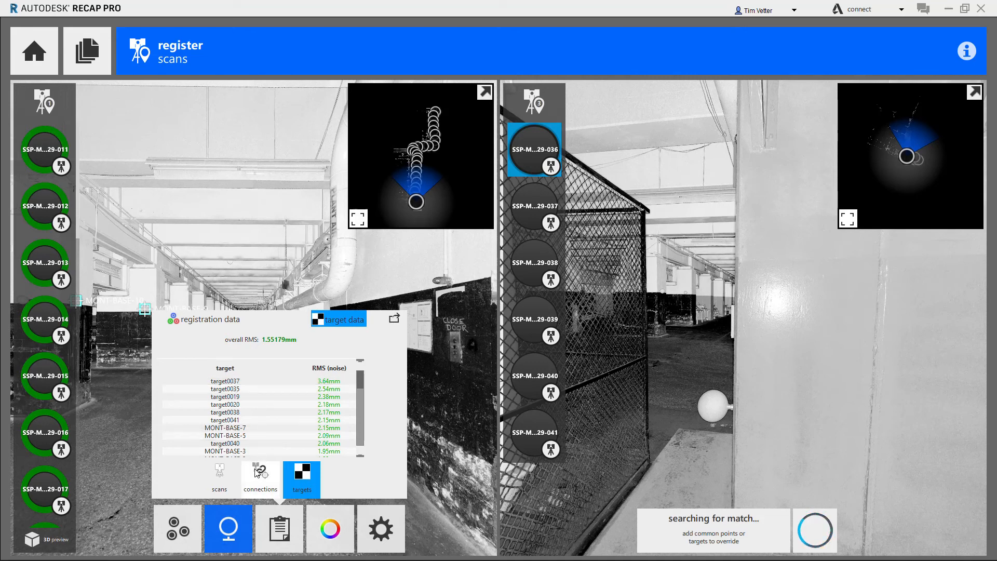
left_click(259, 476)
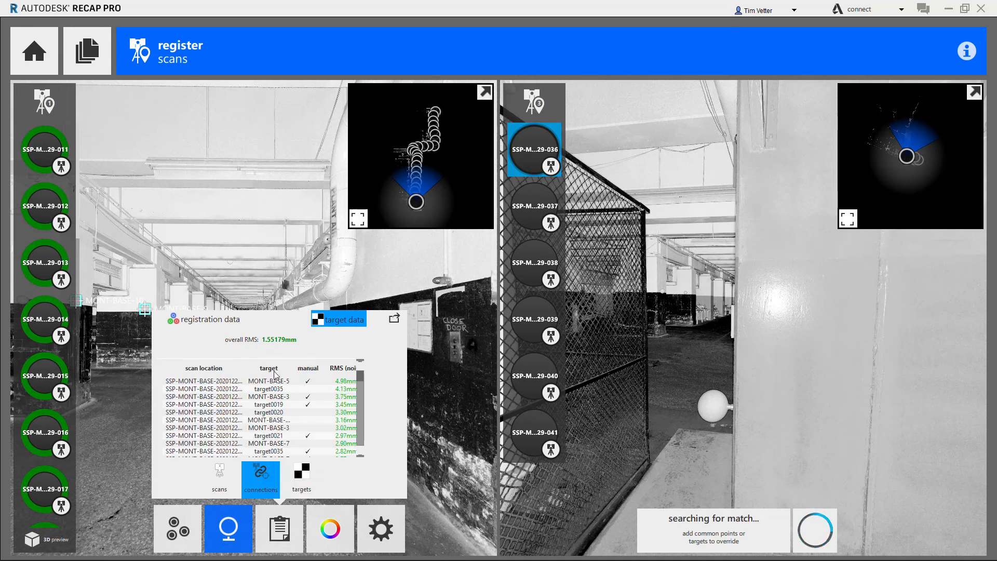
mouse_move(321, 390)
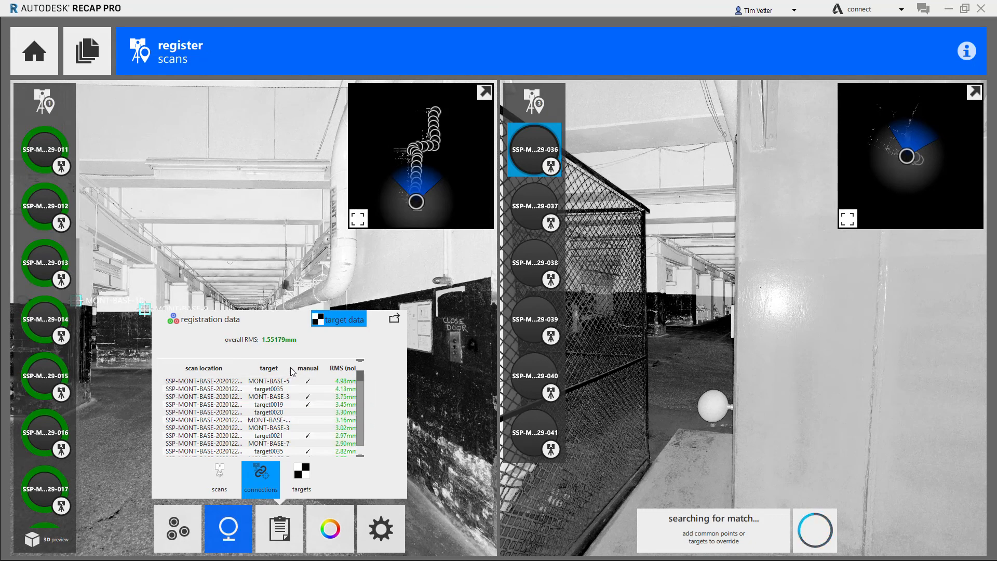
mouse_move(293, 369)
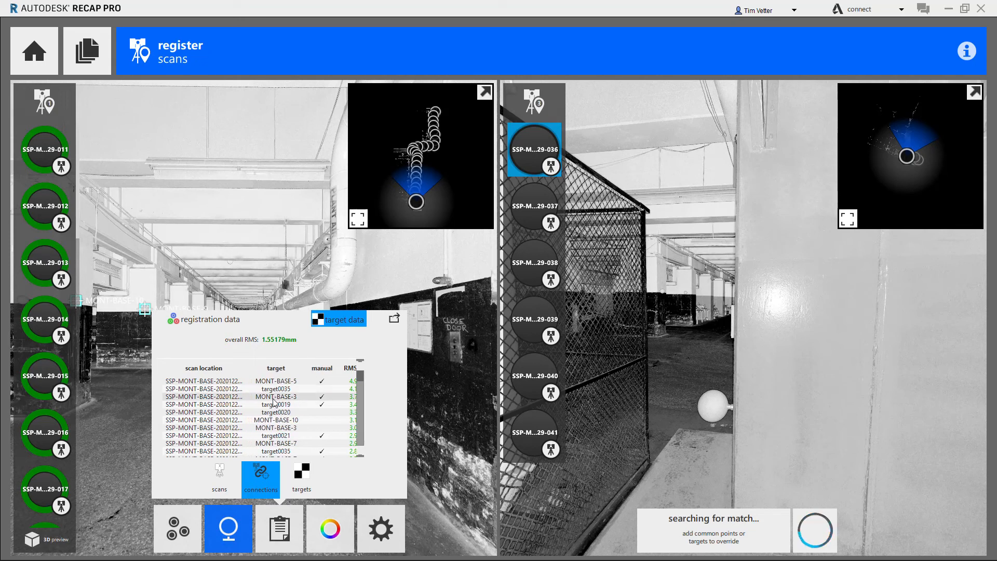
scroll("down", 3)
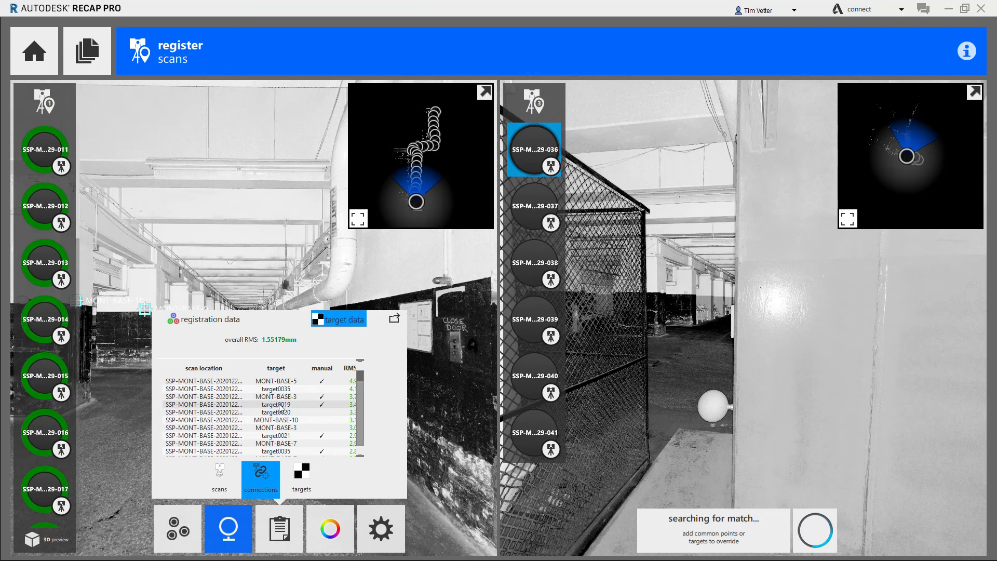
mouse_move(326, 452)
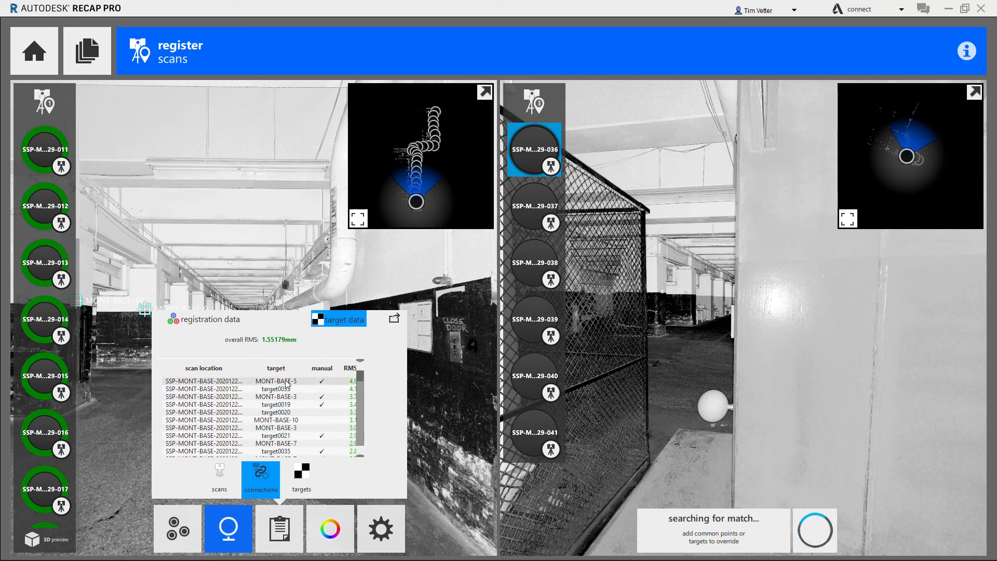
mouse_move(279, 396)
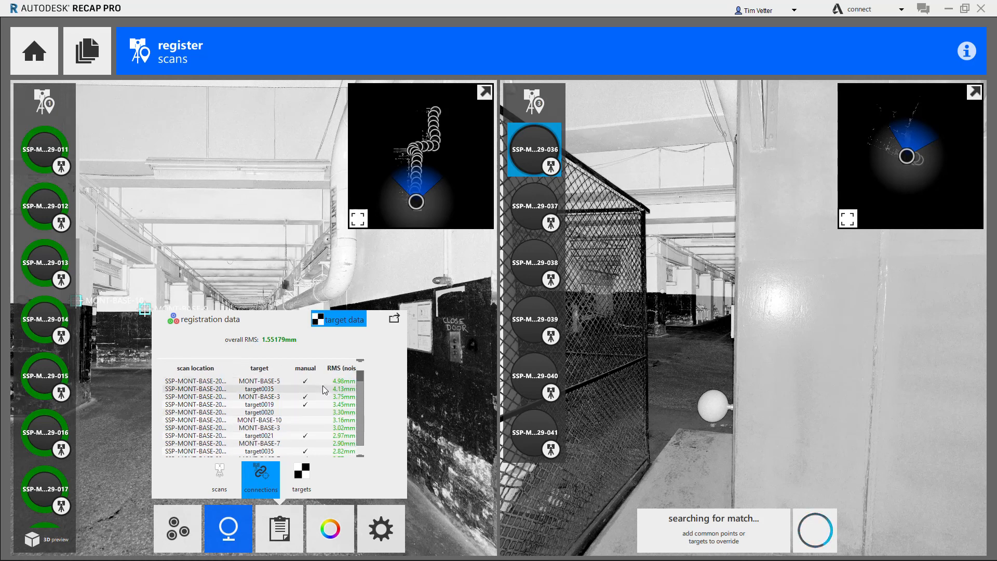
mouse_move(261, 388)
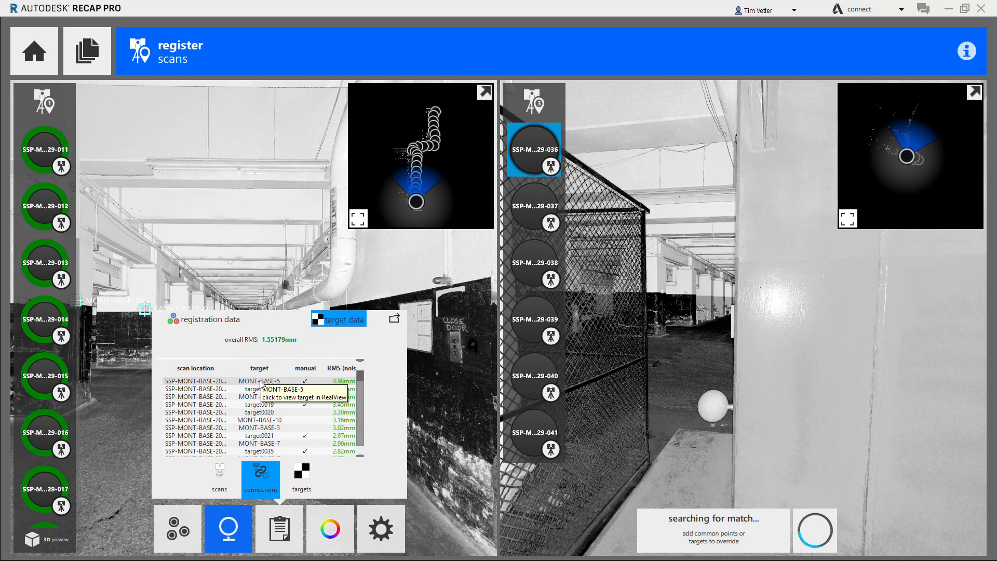
mouse_move(337, 385)
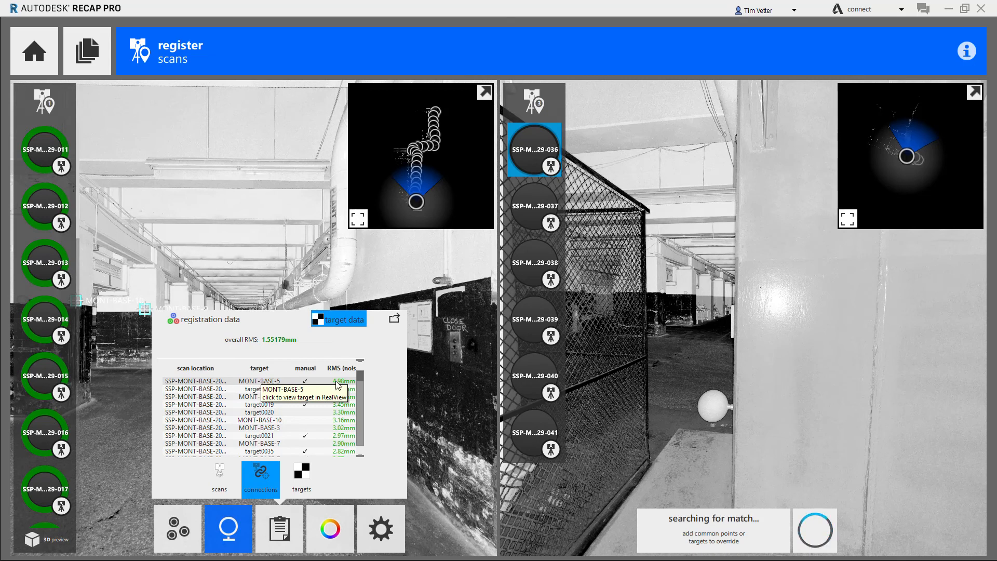
Step: Delete the manually picked MONT-BASE-5 target from scan 020, leaving target0024 and target0023
left_click(260, 382)
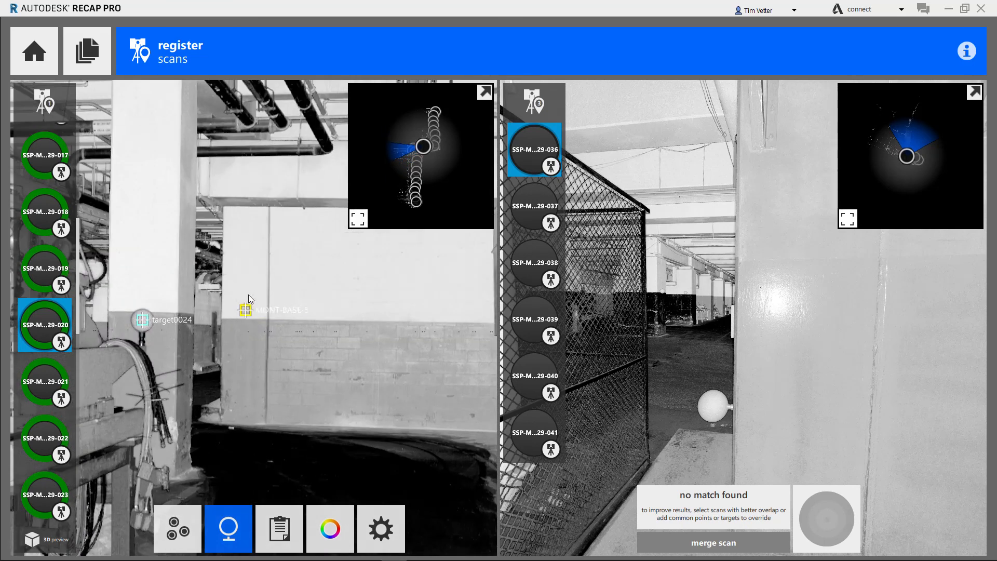
left_click(245, 309)
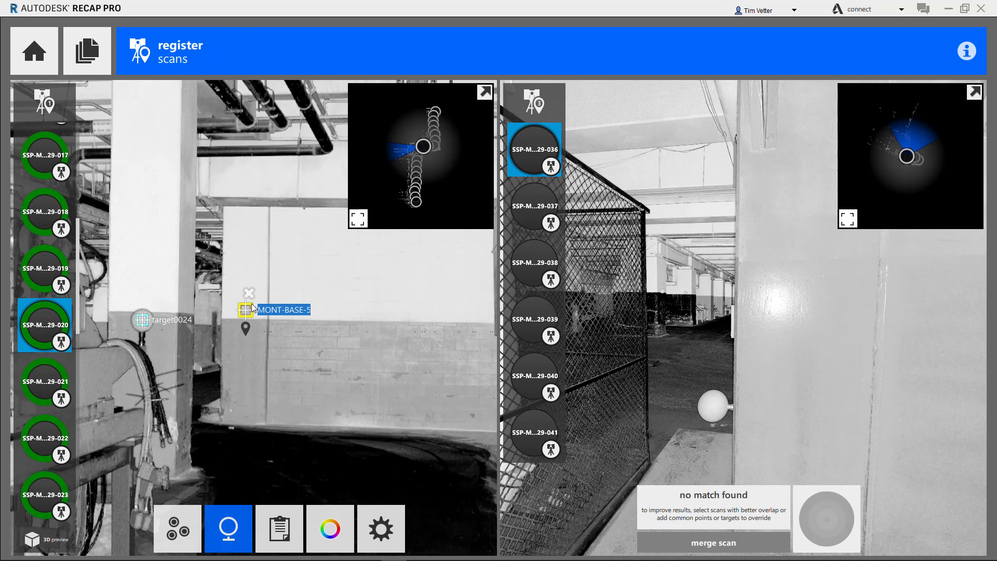
left_click(249, 293)
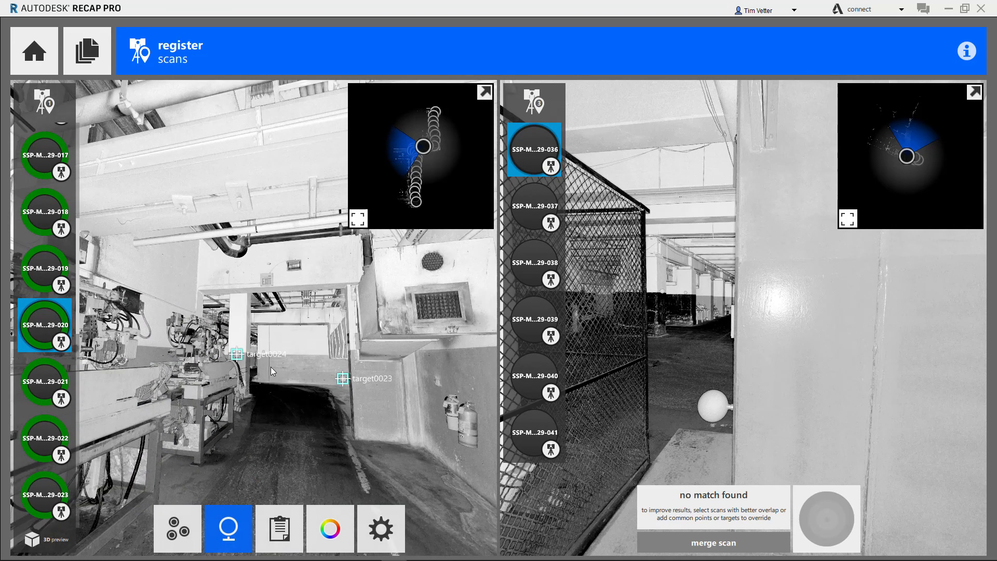
left_click(329, 528)
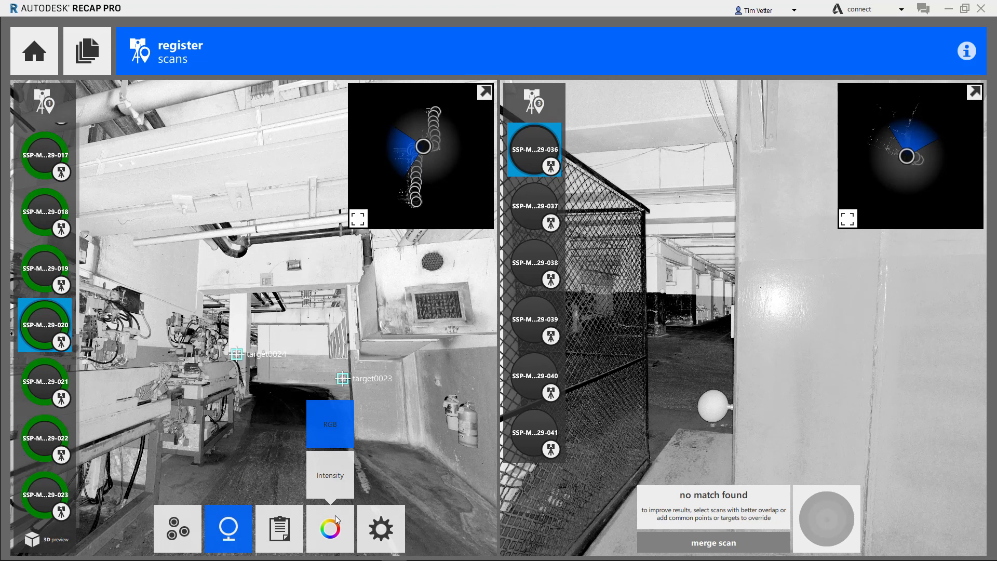
left_click(278, 528)
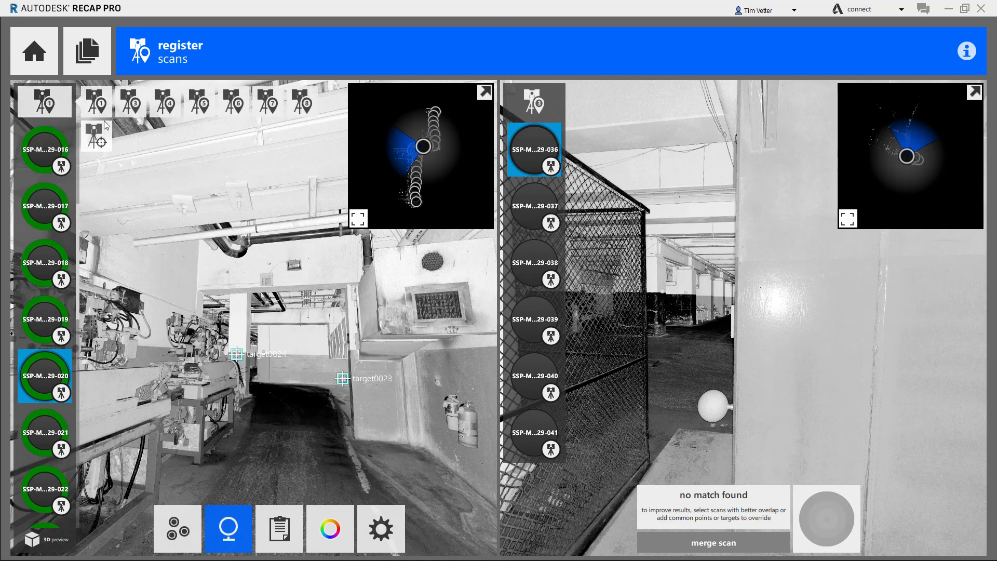
mouse_move(105, 141)
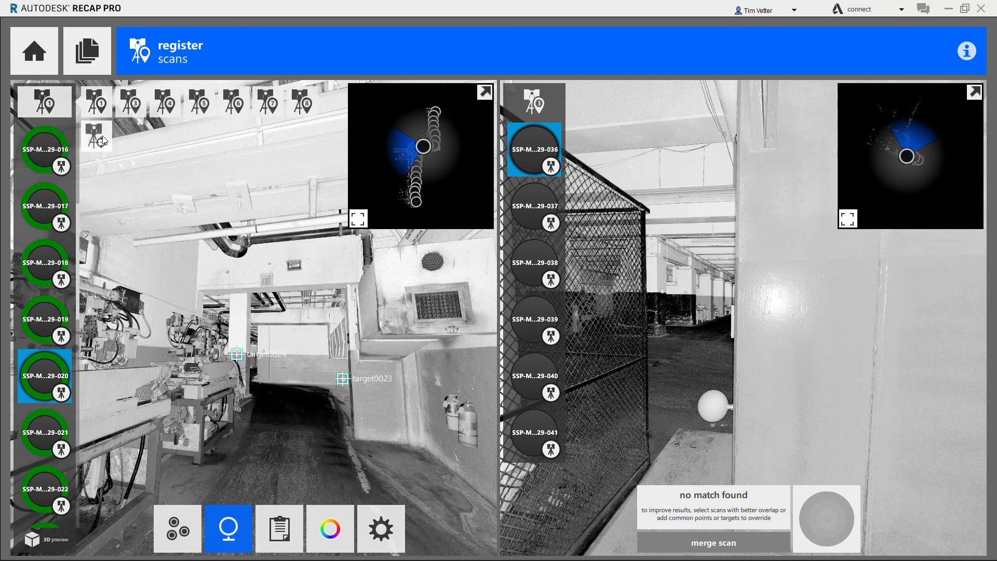
Step: Re-enhance the registration group using the remaining matched targets
left_click(713, 542)
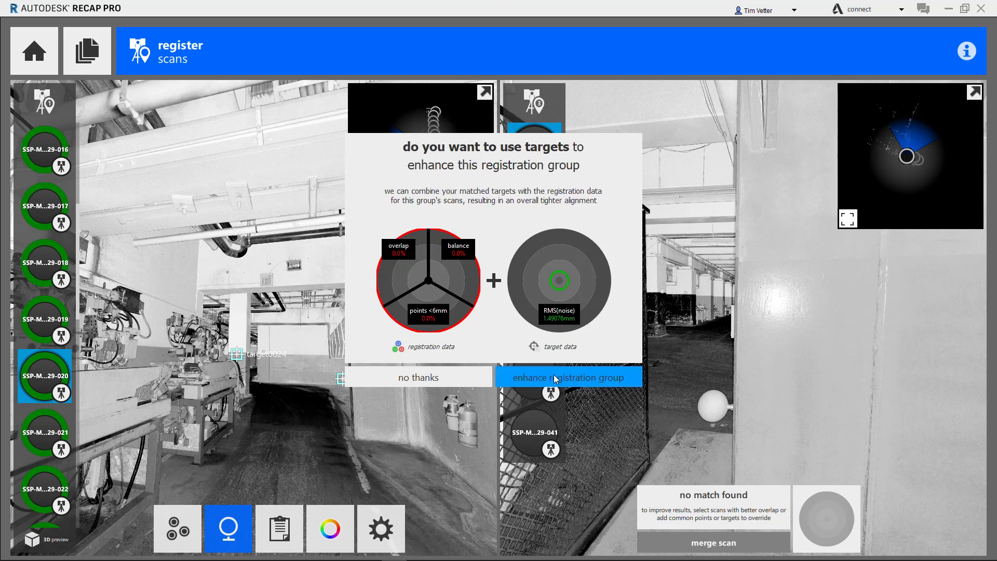
left_click(569, 377)
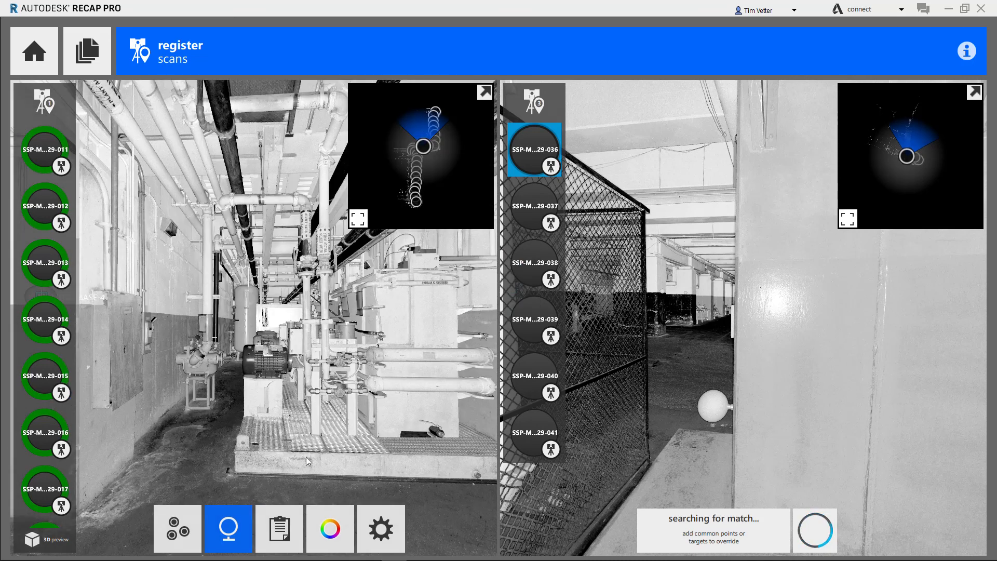
Step: Remove the worst target0035 match (4.13mm) from scan 028's corridor, overall RMS being 1.49076mm
left_click(279, 529)
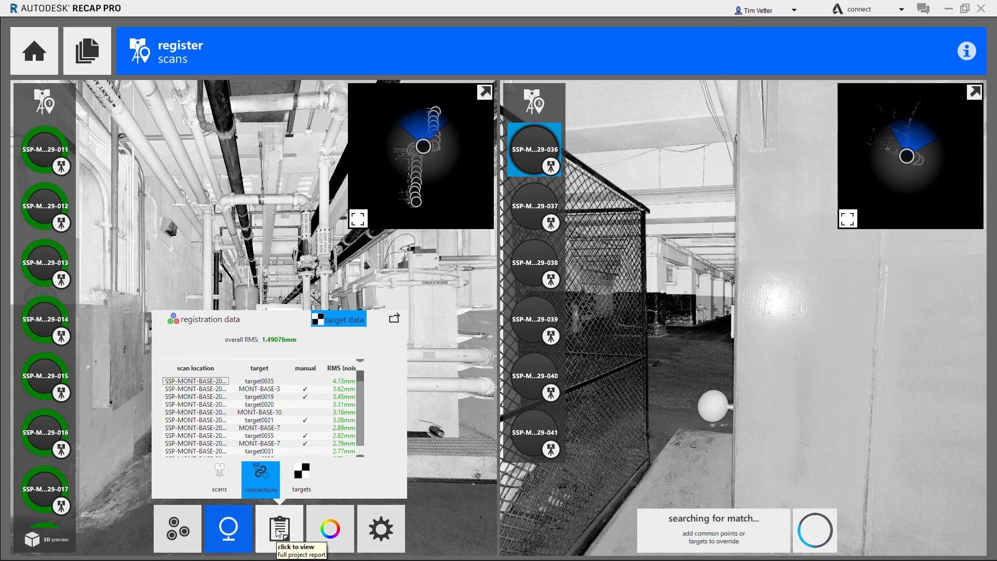
mouse_move(305, 420)
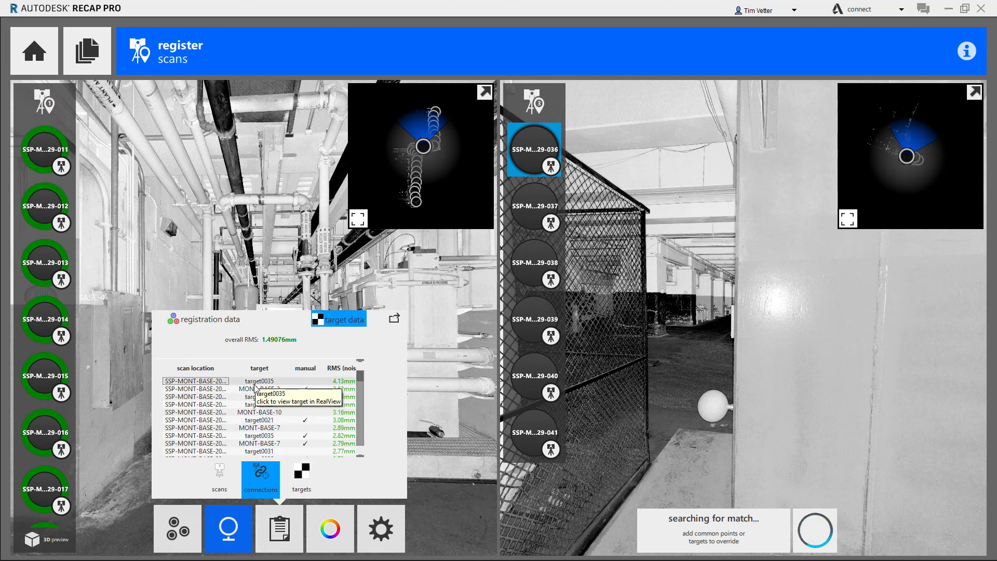
mouse_move(261, 395)
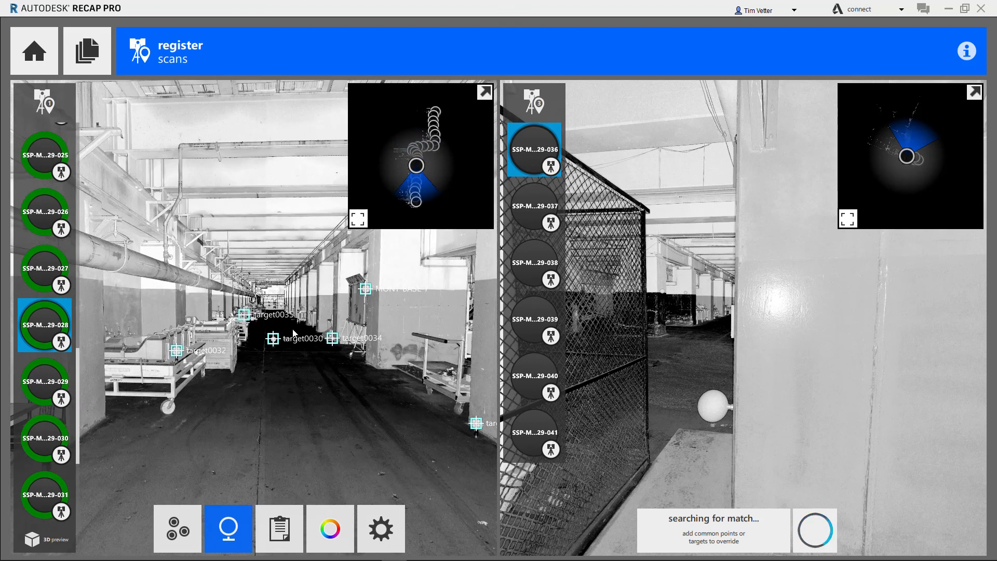
left_click(242, 313)
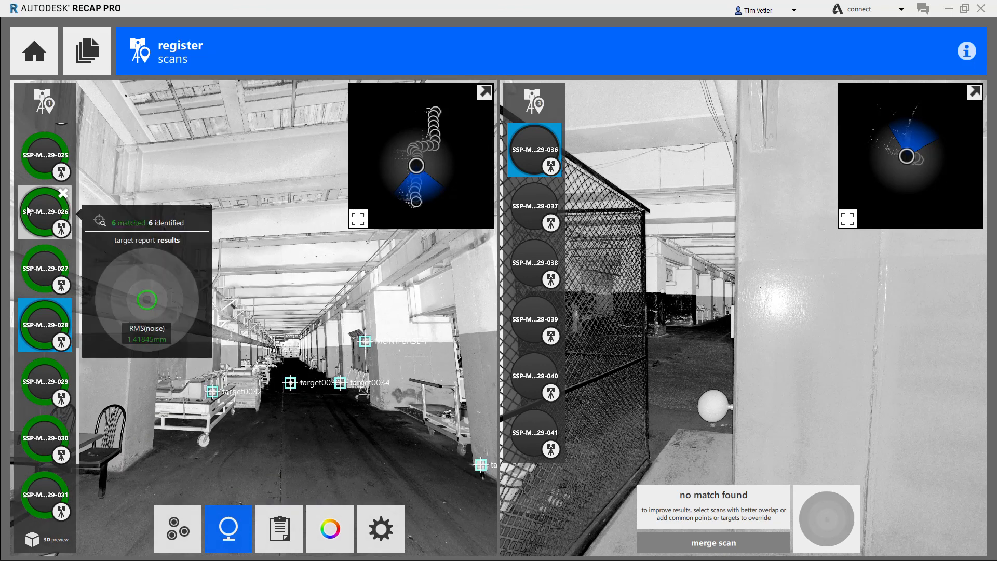
mouse_move(35, 203)
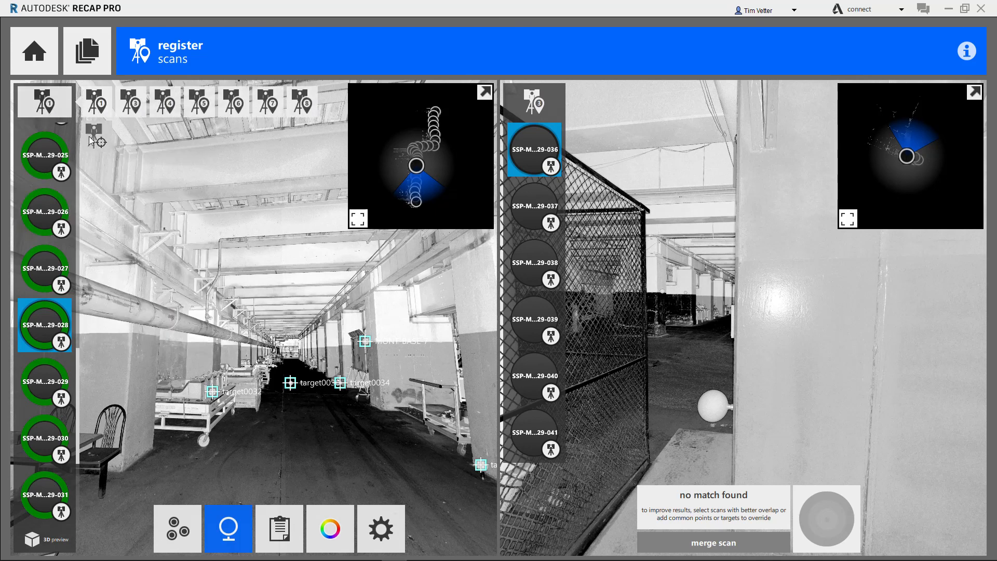
Step: Re-enhance the registration group again, bringing overall target RMS to 1.41844mm
left_click(712, 542)
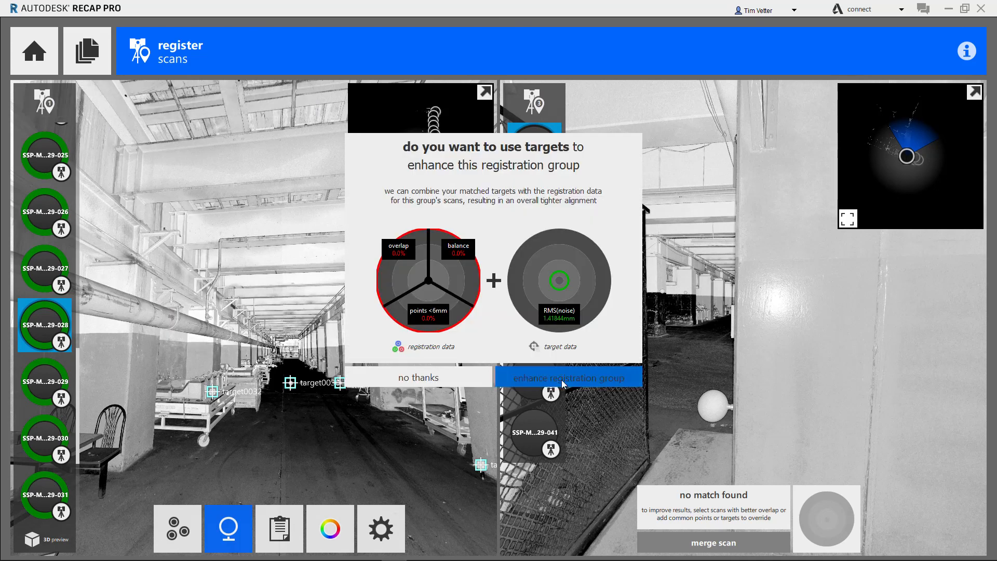
left_click(568, 377)
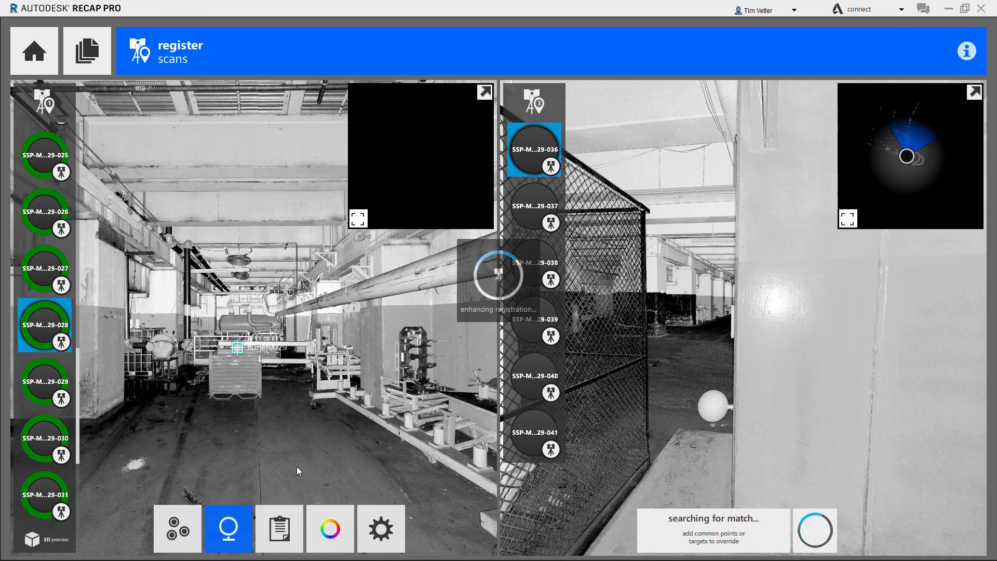
mouse_move(271, 462)
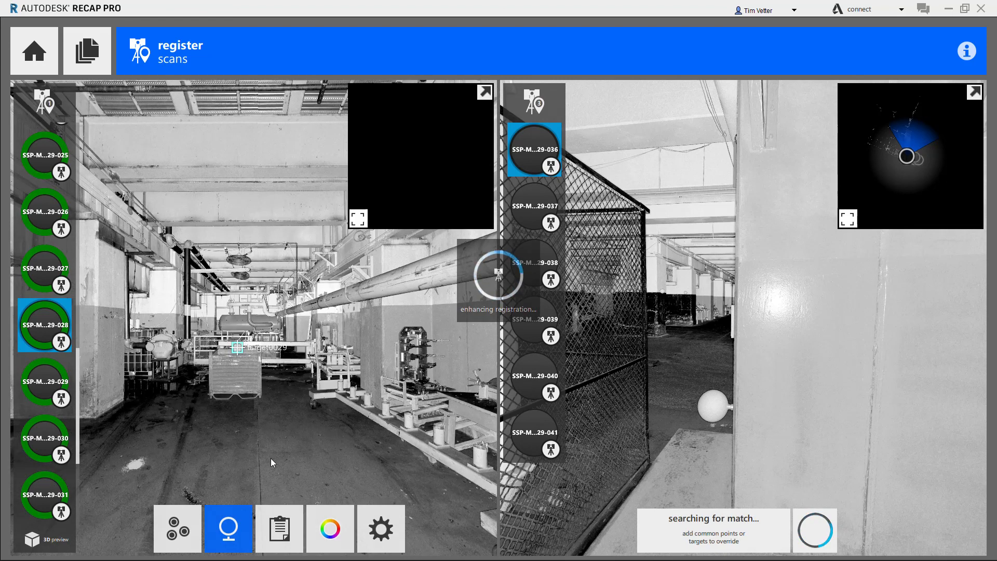
scroll("up", 3)
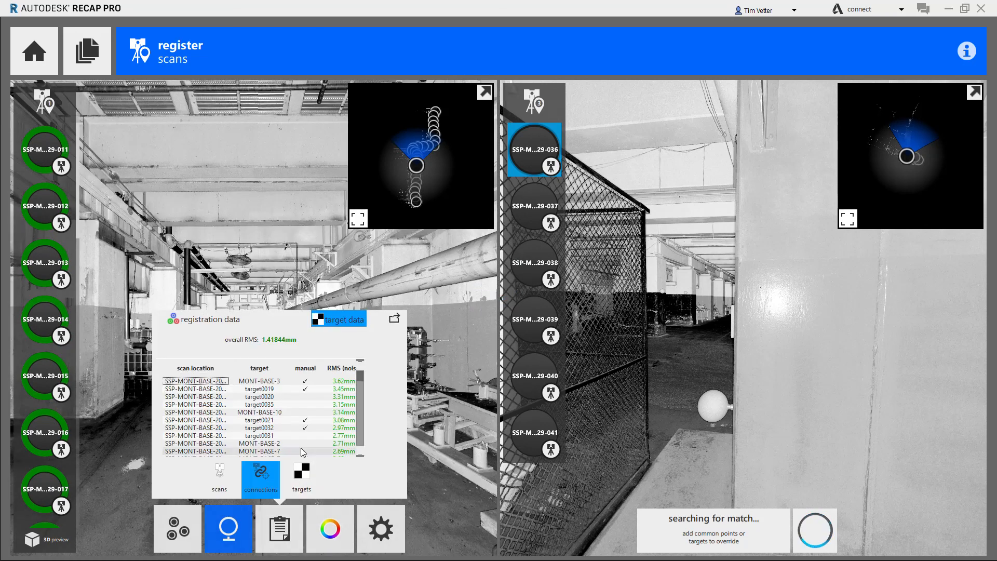
mouse_move(302, 415)
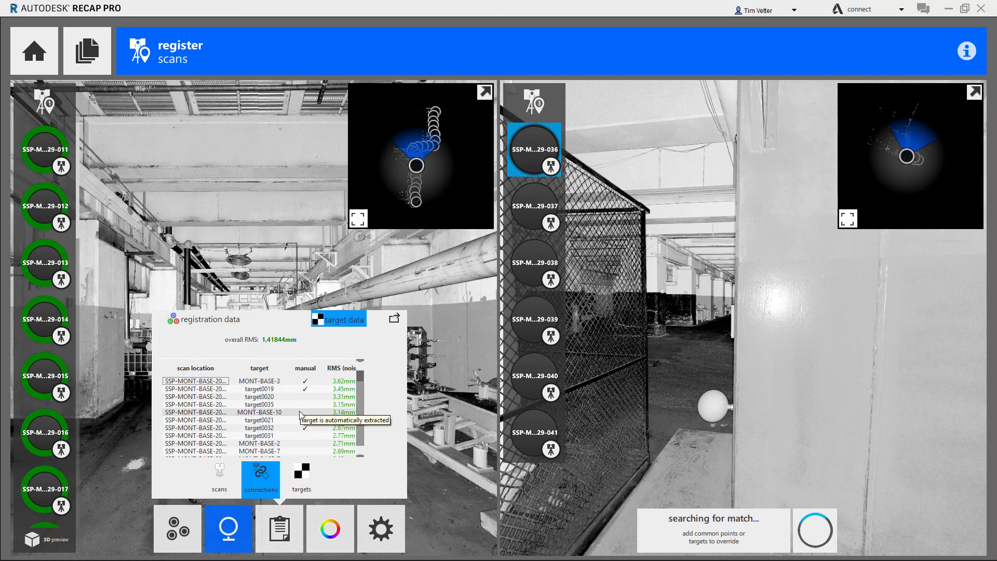
mouse_move(272, 404)
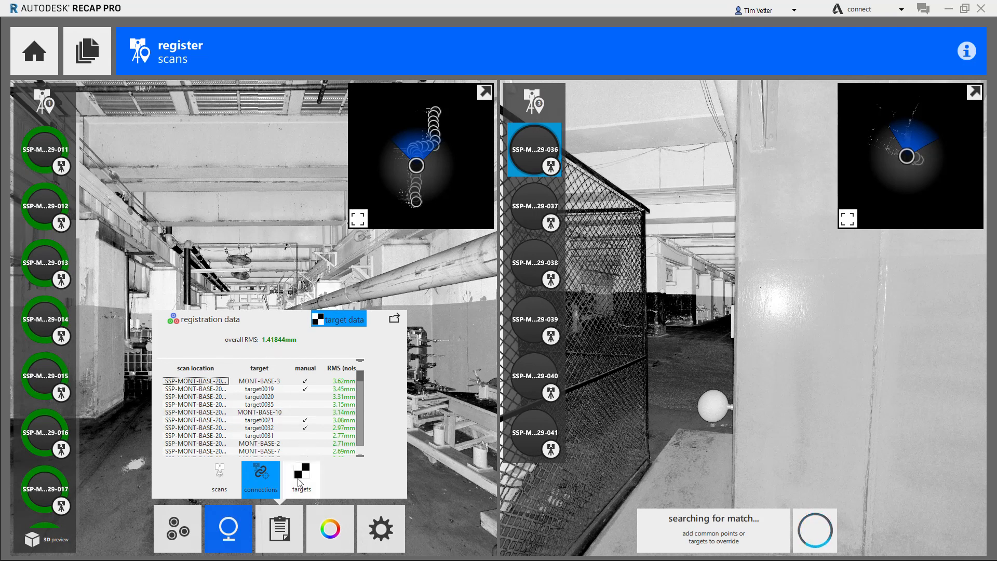
Step: List individual target RMS values, with target0037 highest at 3.64mm
left_click(301, 477)
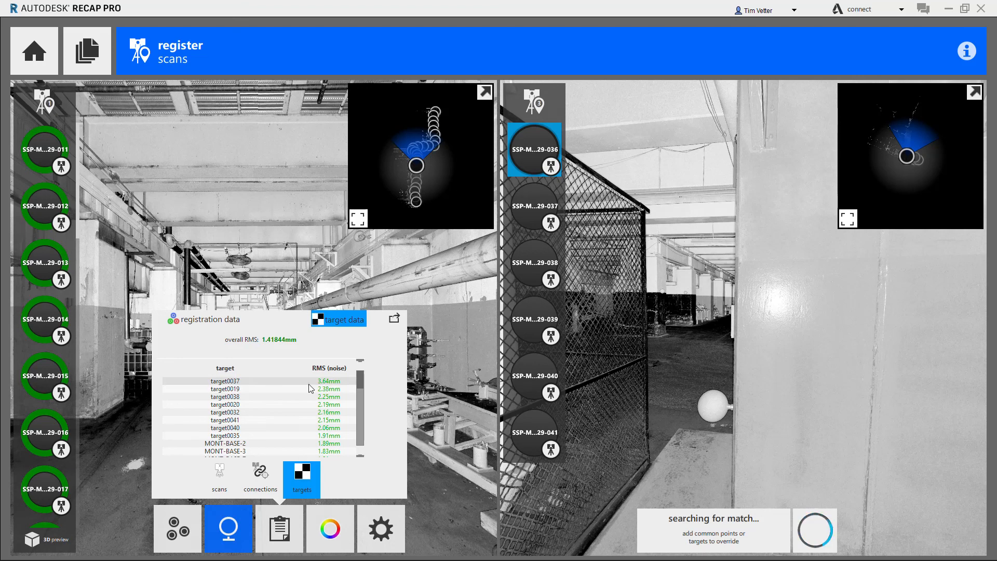
mouse_move(240, 387)
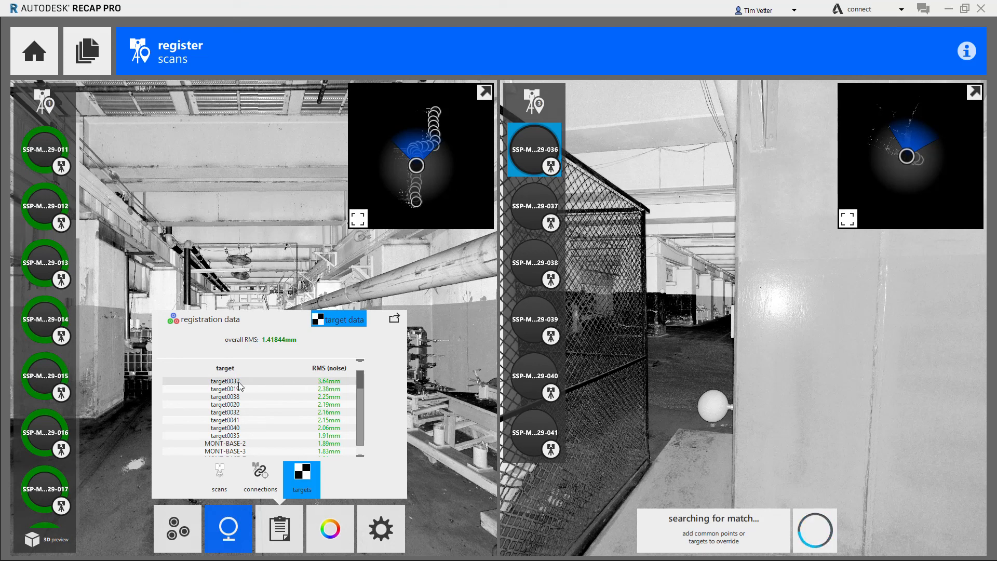